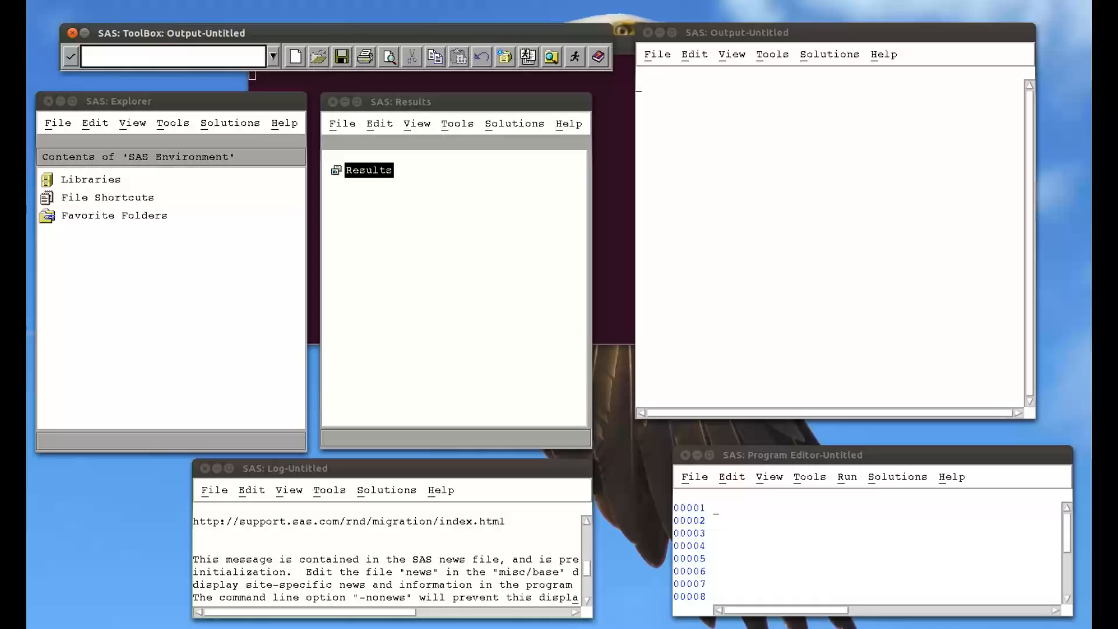
- Begin a data step naming mat008.mmm_w... and setting it from mat008.mmm
click(171, 56)
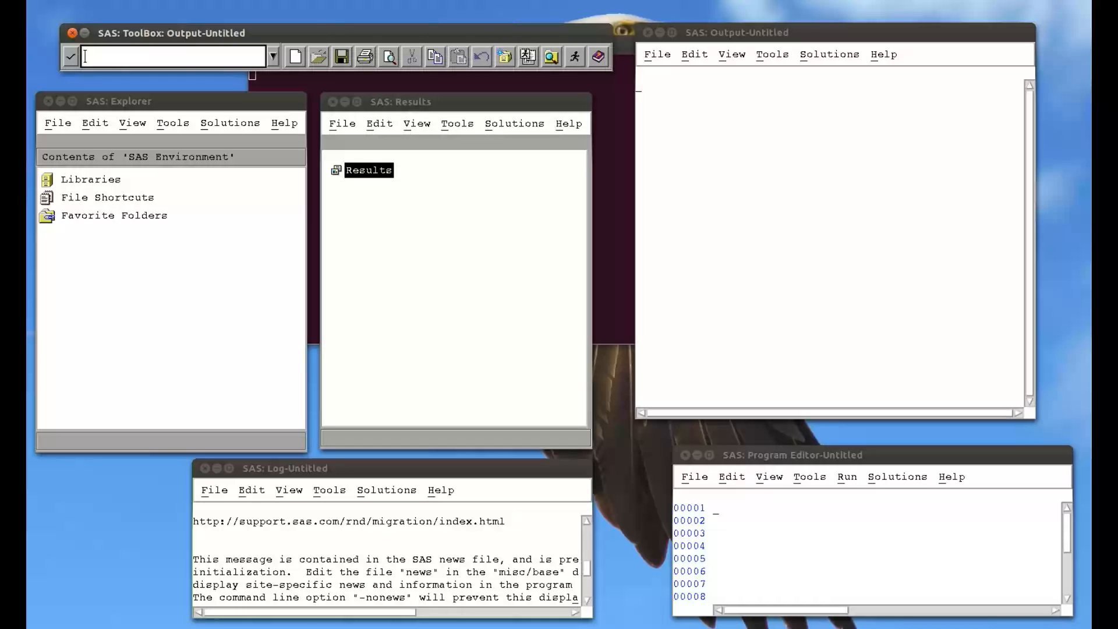
mouse_move(715, 516)
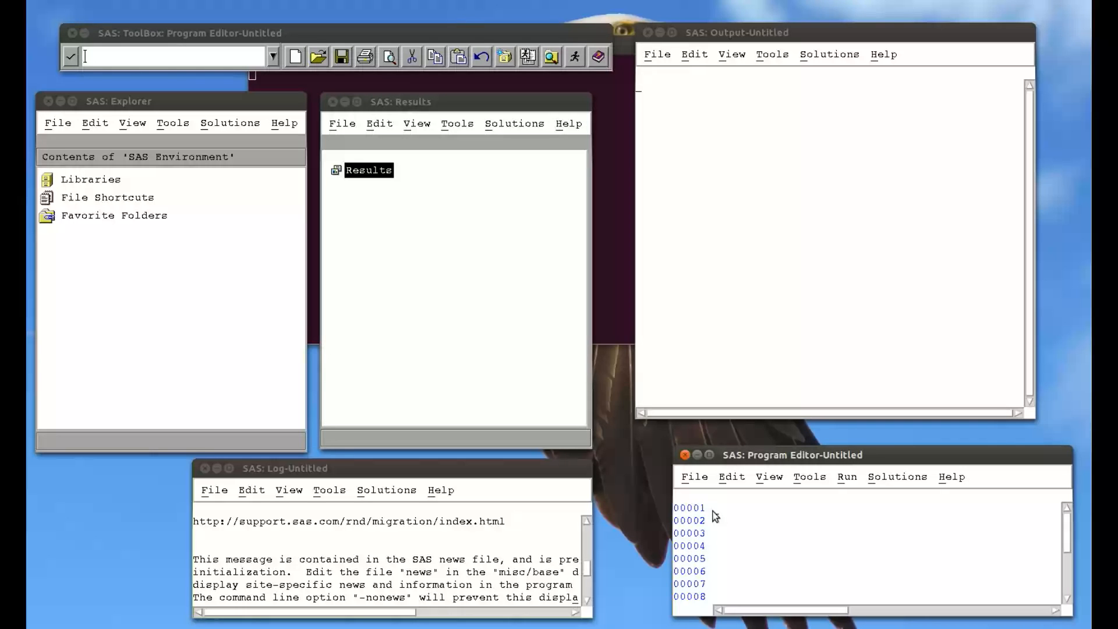
mouse_move(710, 513)
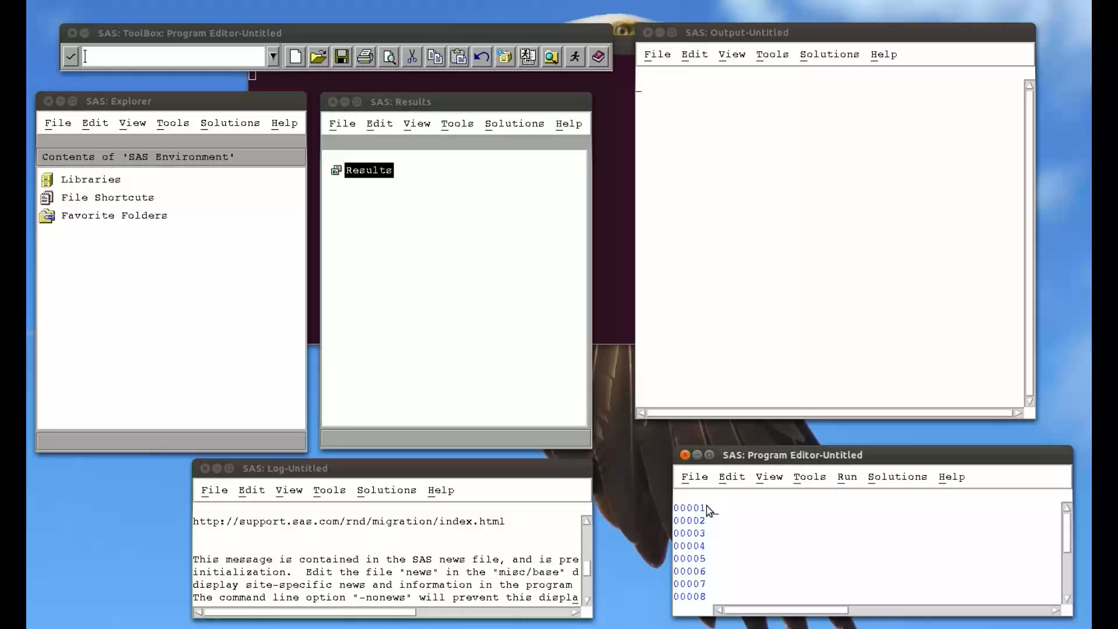
text(data)
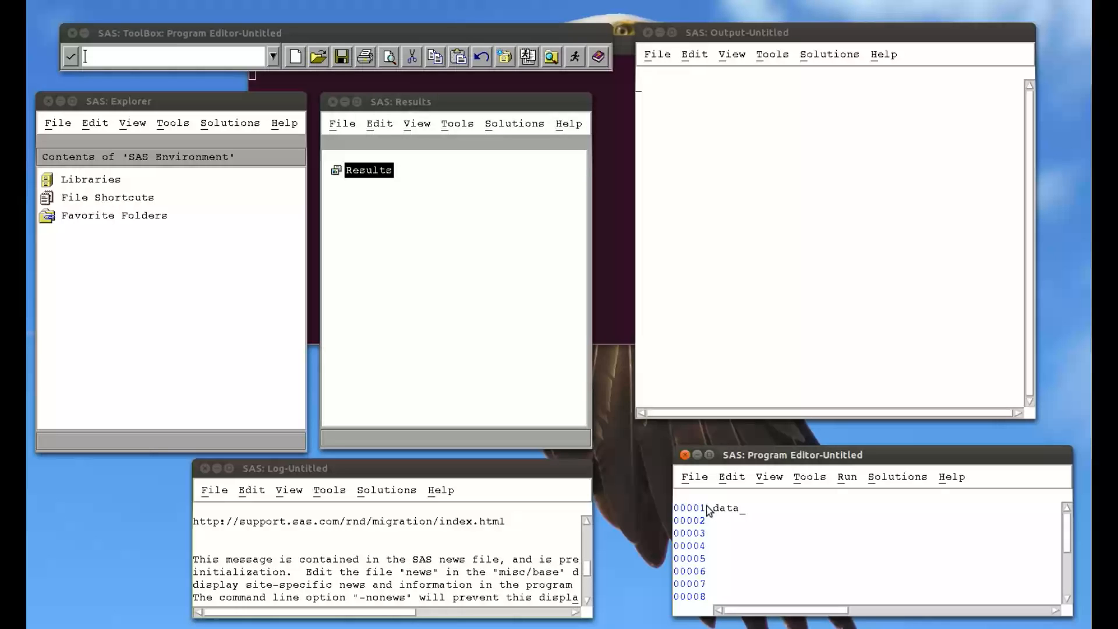
text(mat)
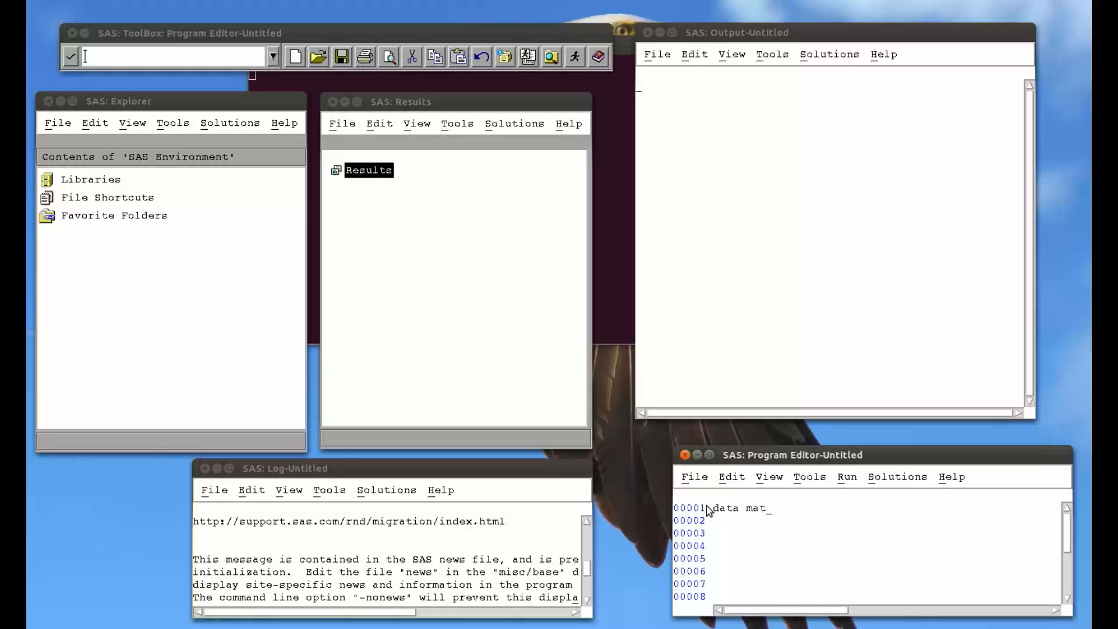
text(008.)
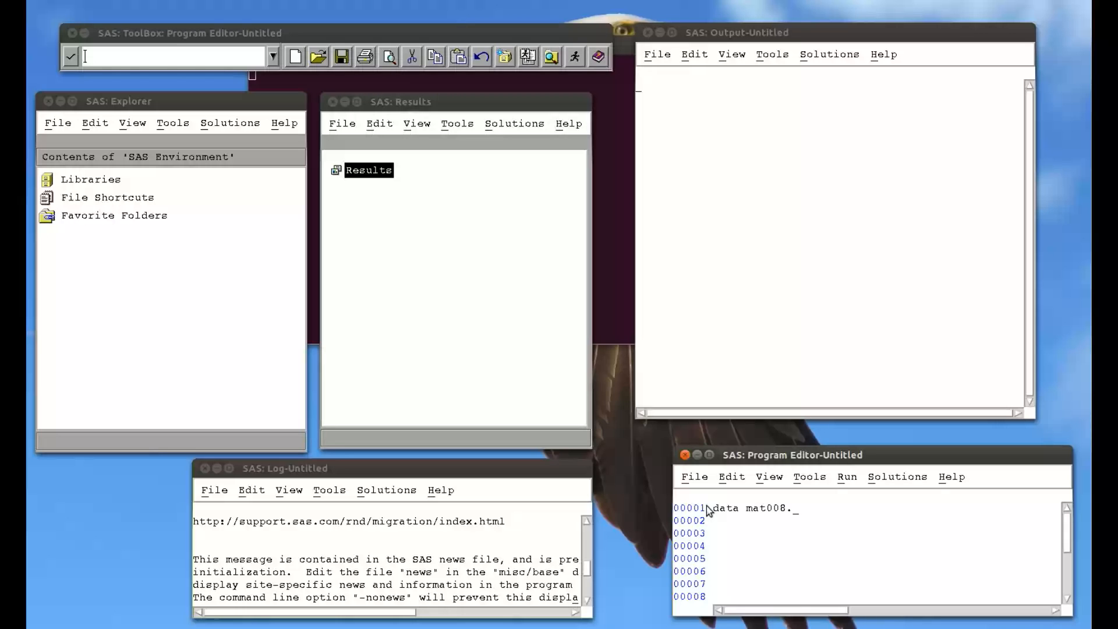
text(mmm_with_bmi)
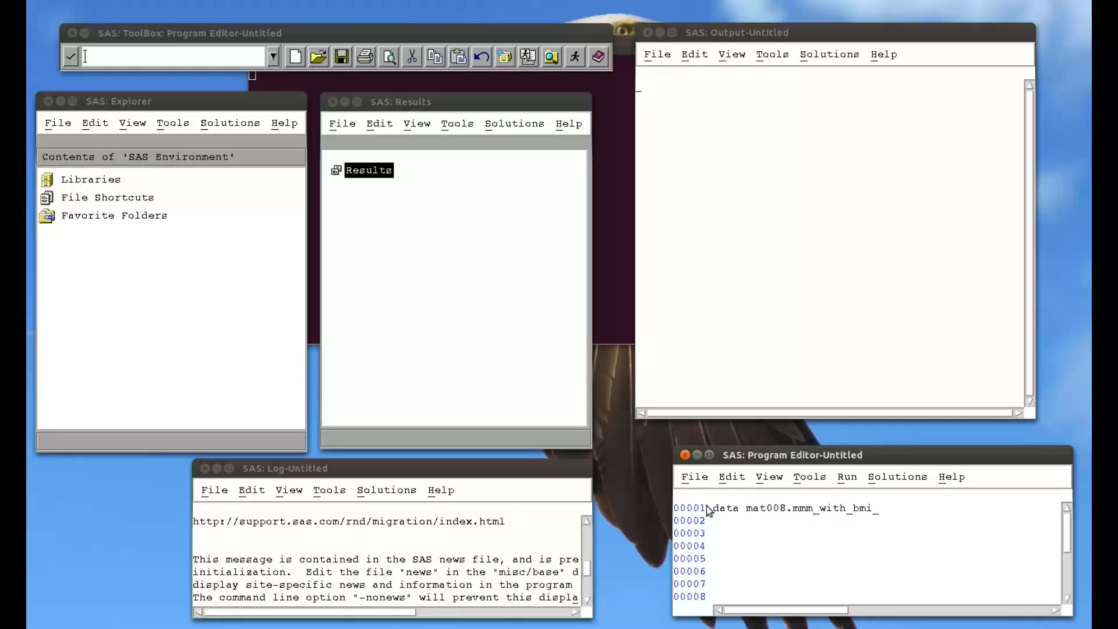
text(;)
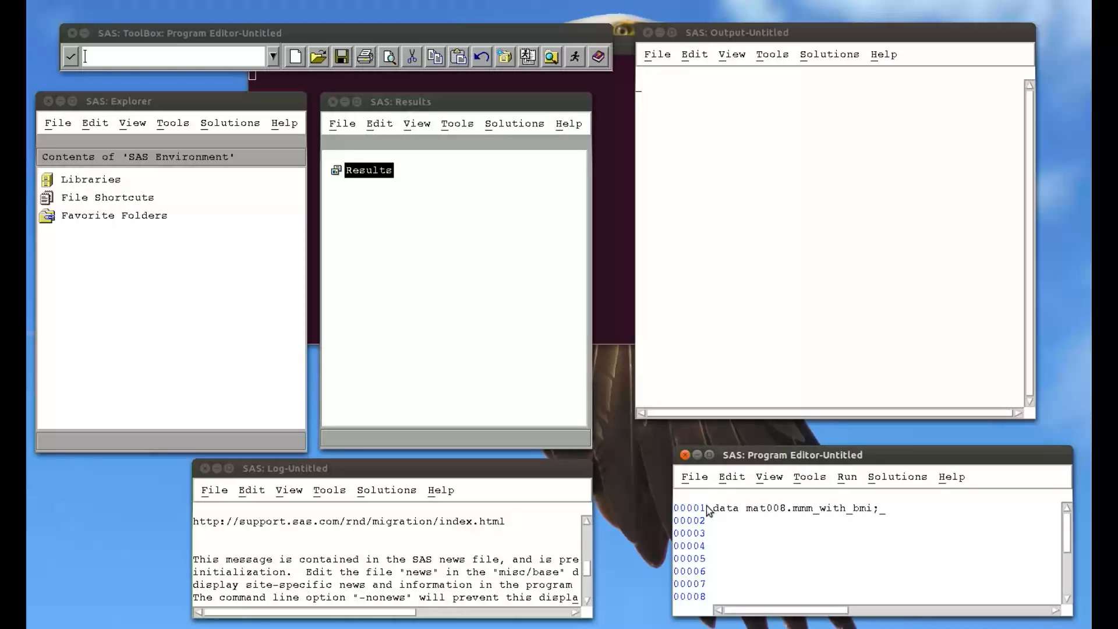
text(set)
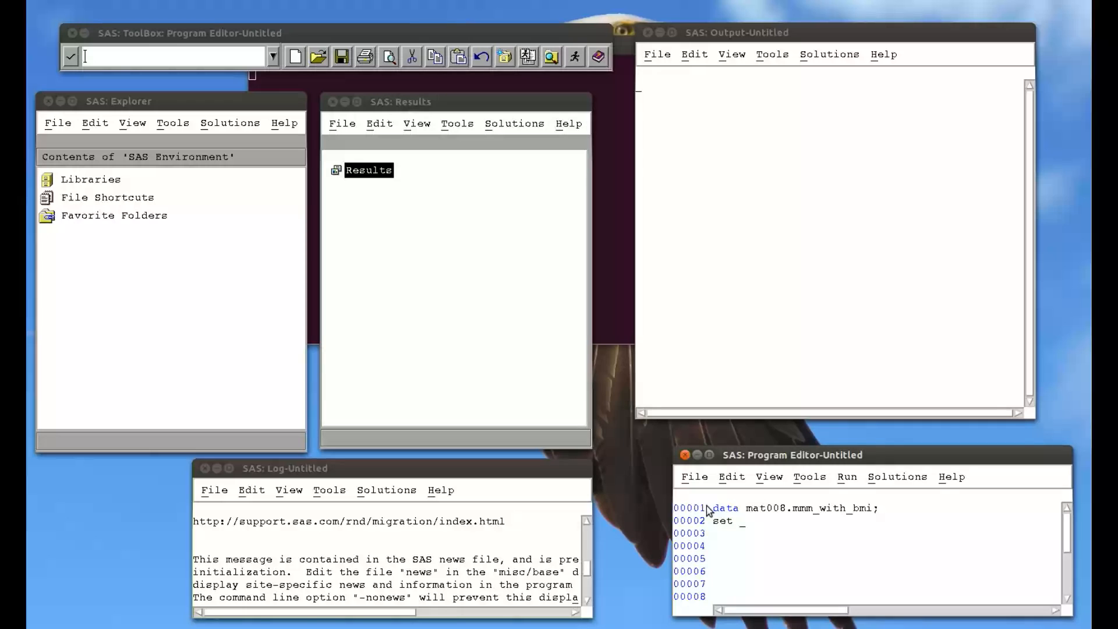
text(mat008.)
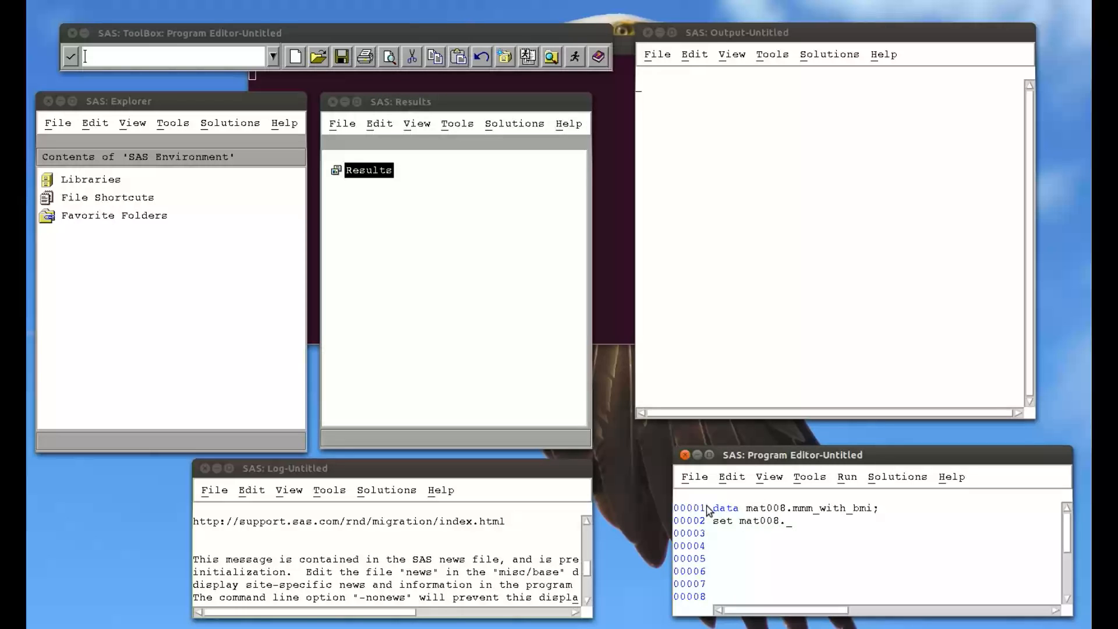
text(mmm;)
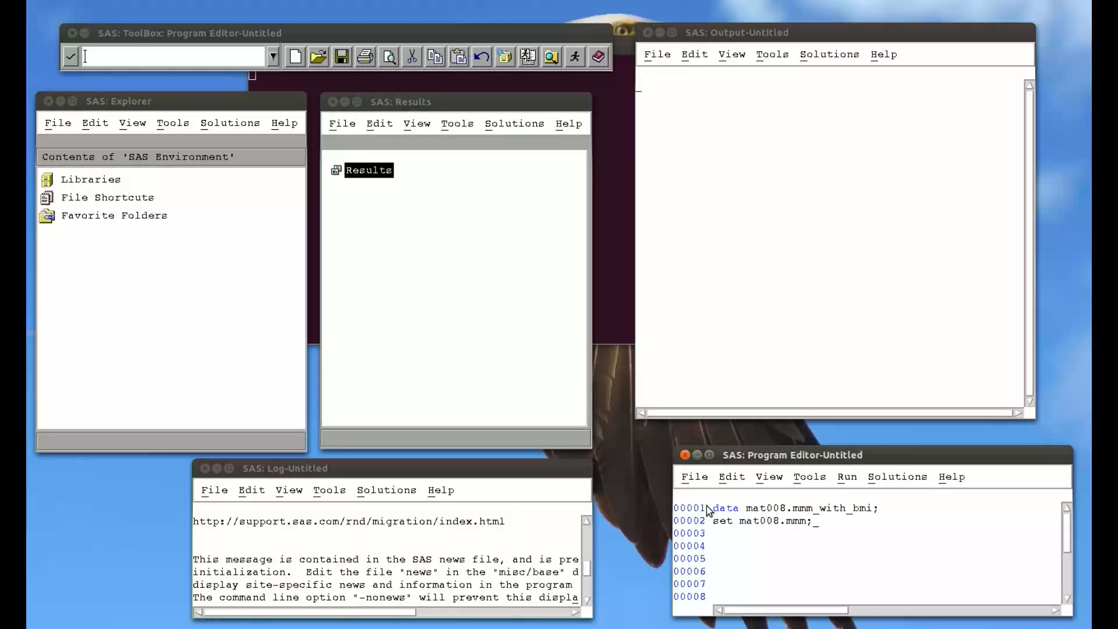
mouse_move(790, 532)
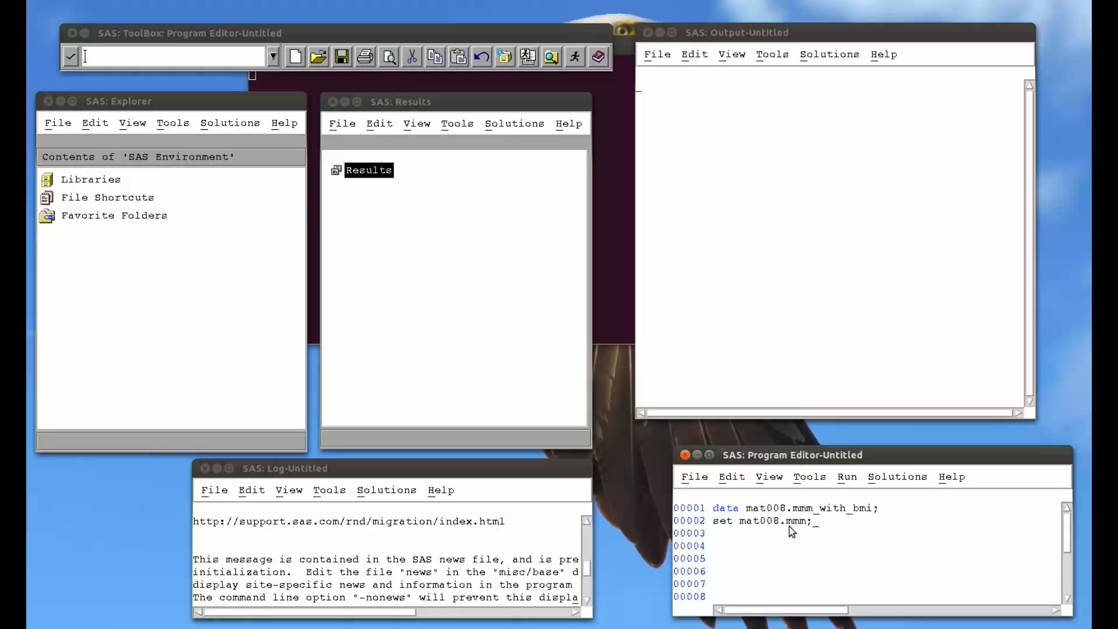
- Add bmi=weight_in_kg/(height_in_metres**2); and close the data step
key(Return)
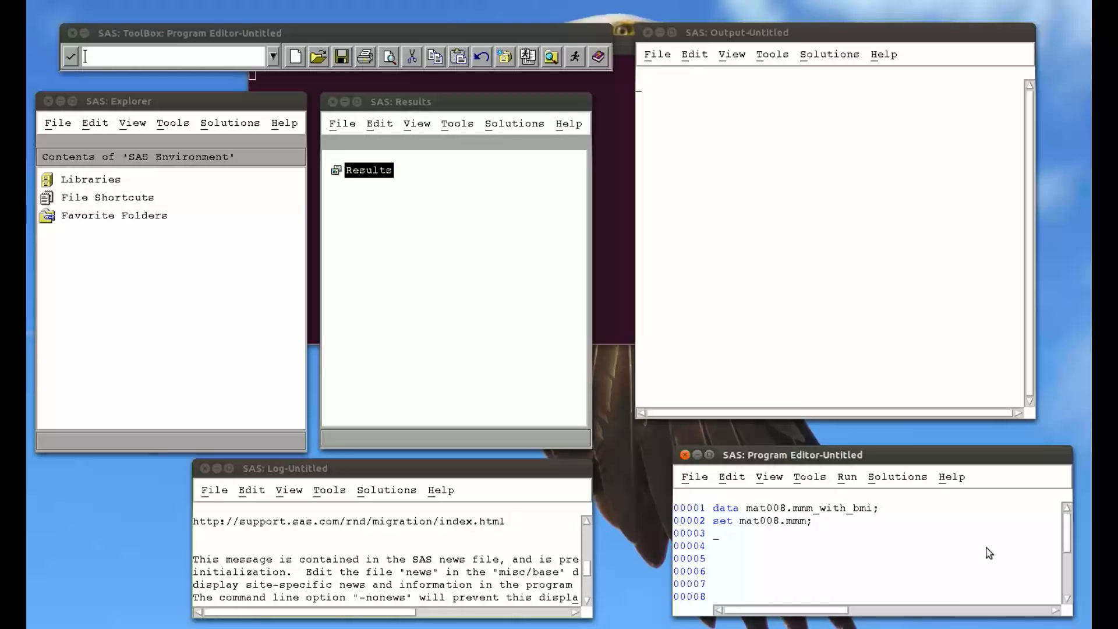
text(bmi=)
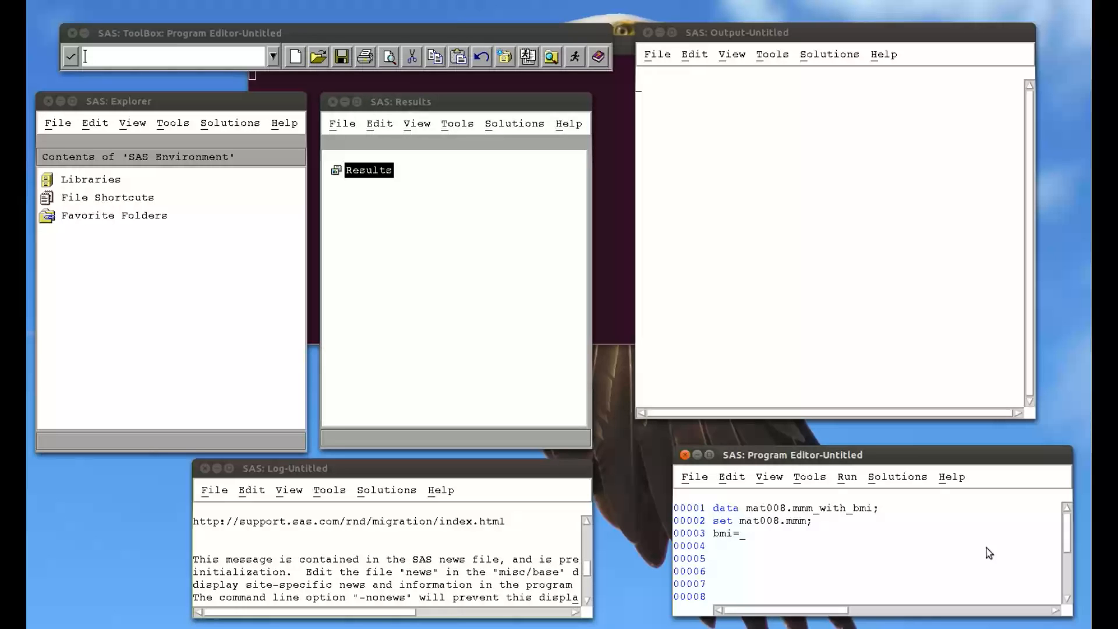
text(weight)
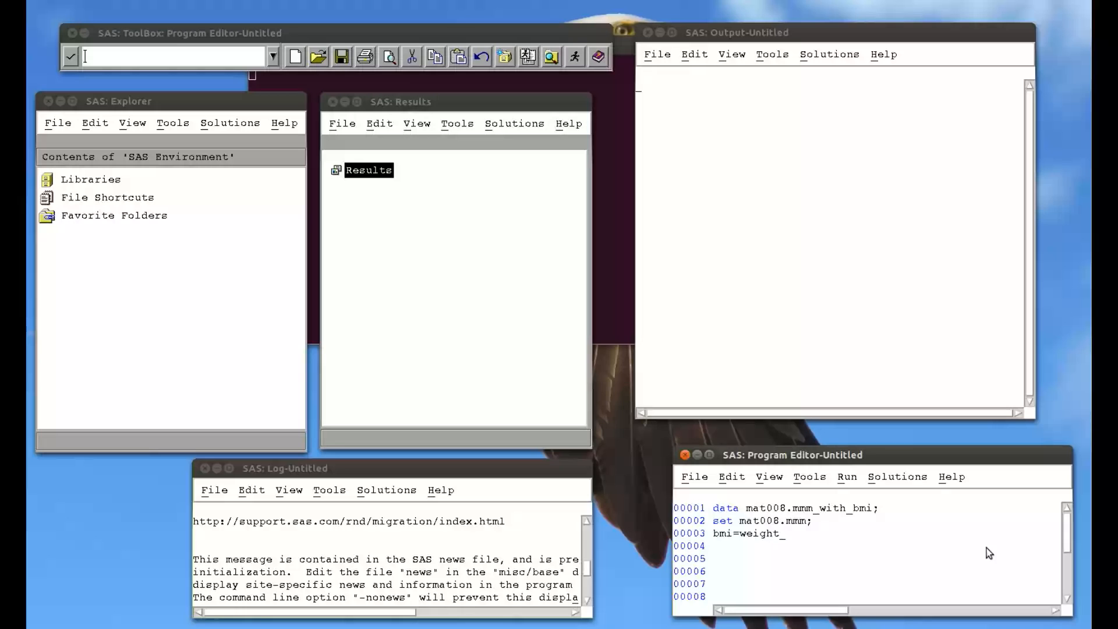
text(k)
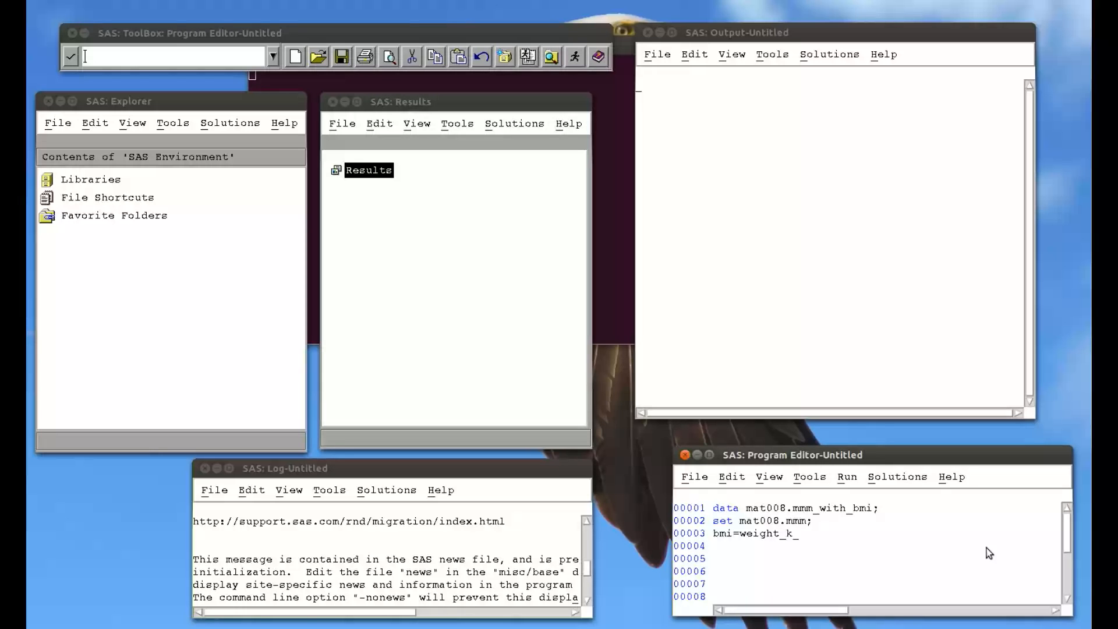
text(in_kg)
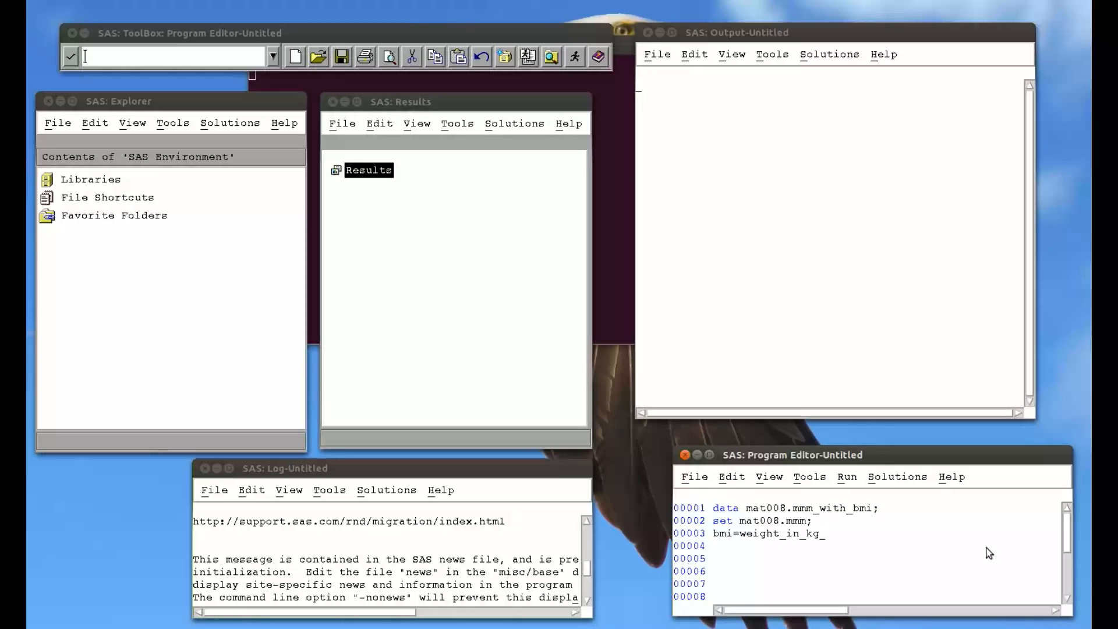
text(/())
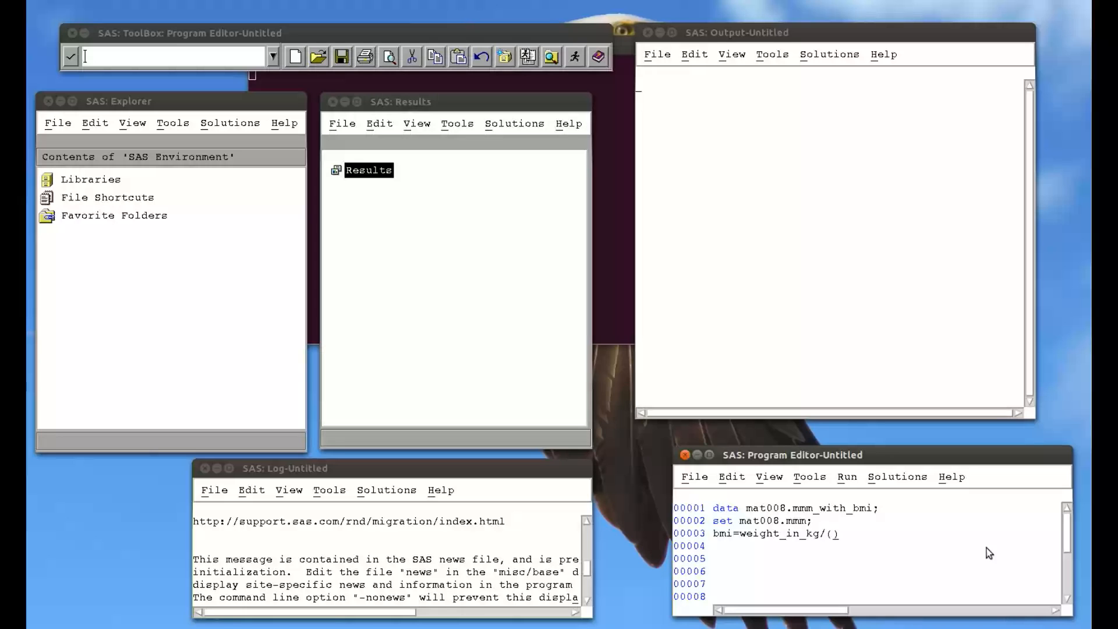
text(height_in_metres)
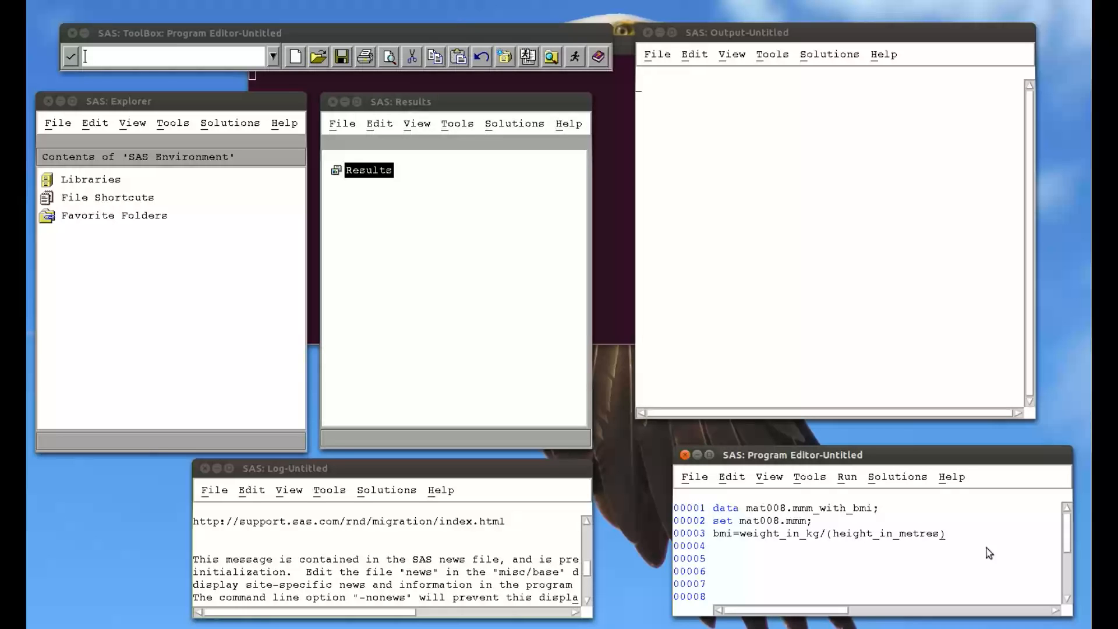
text(^2)
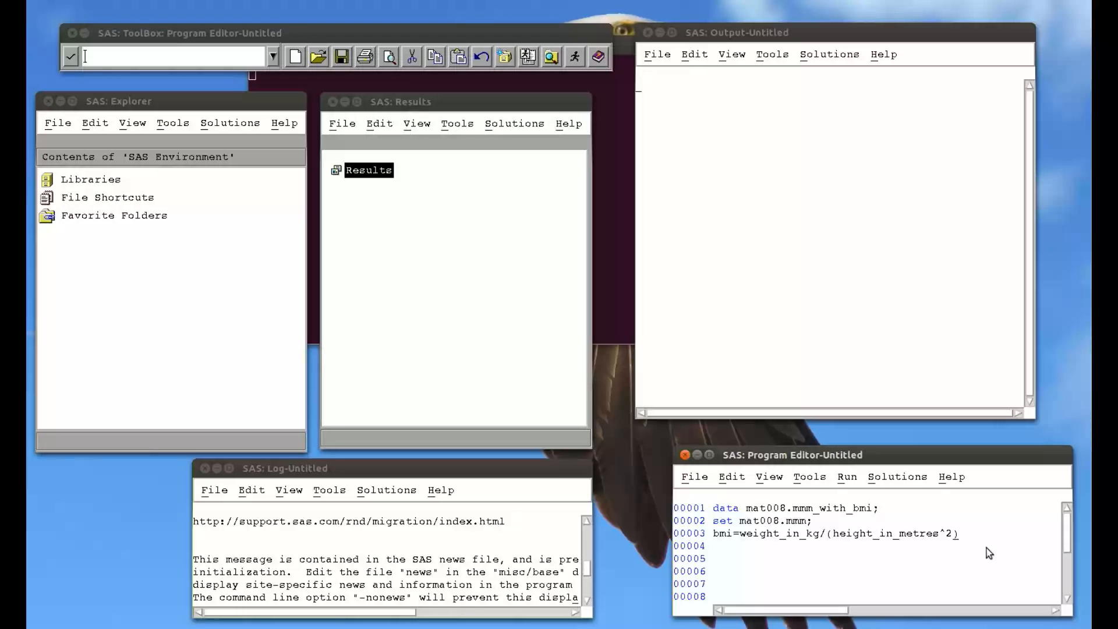
mouse_move(957, 548)
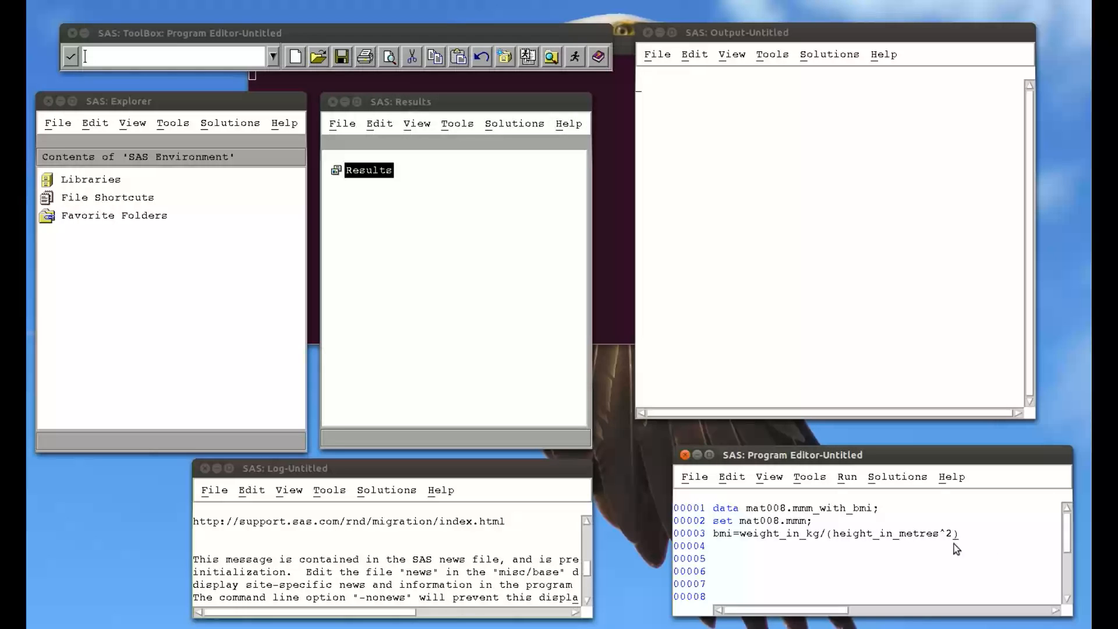
mouse_move(947, 540)
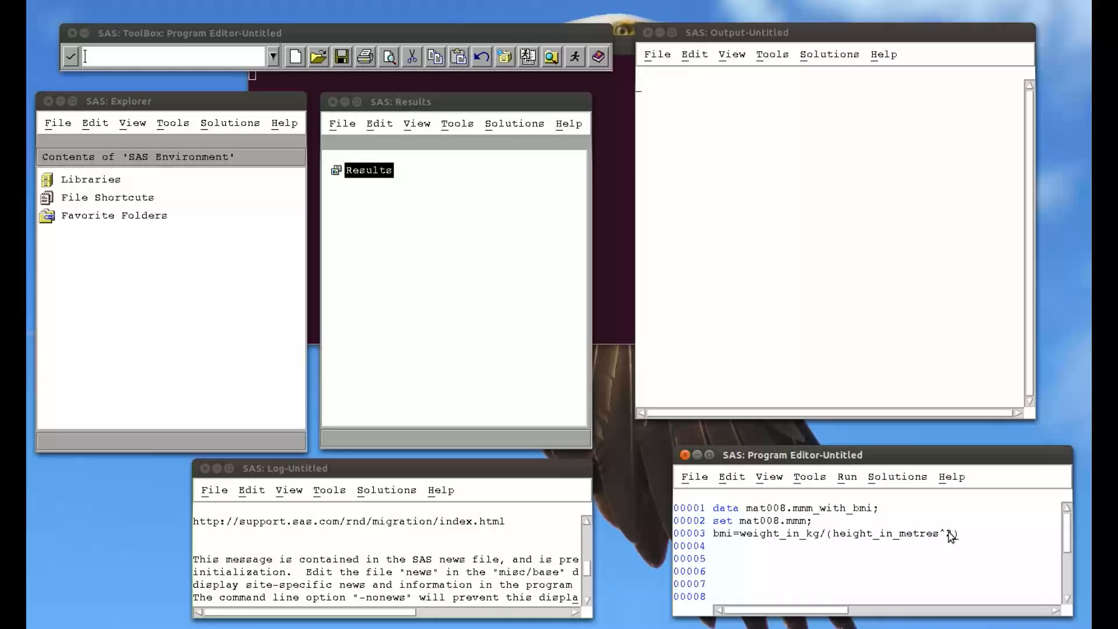
text(2))
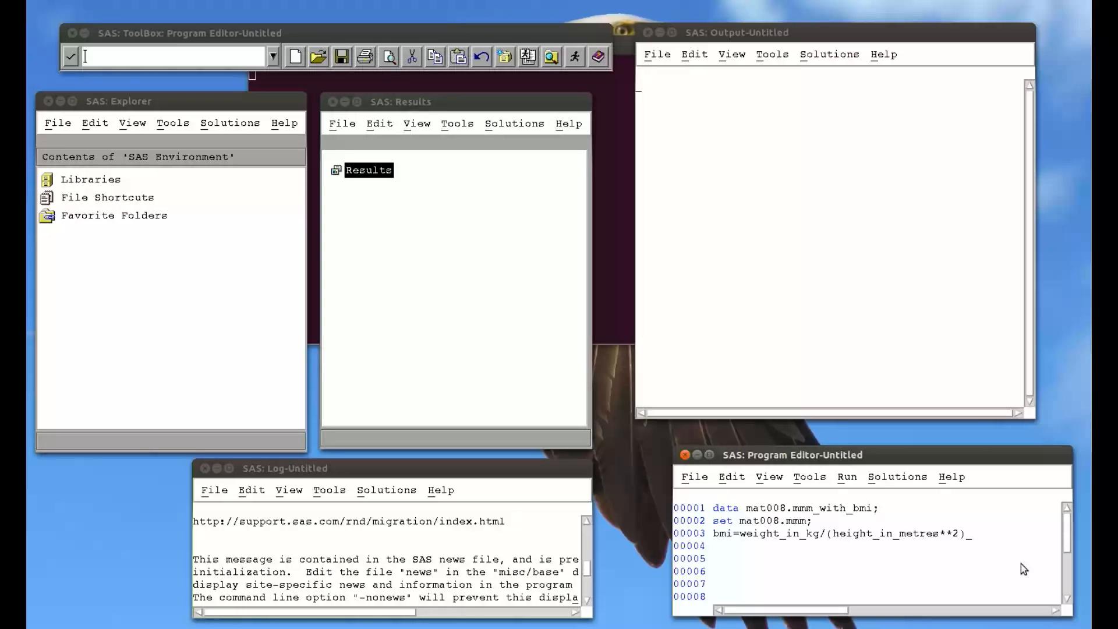
text();)
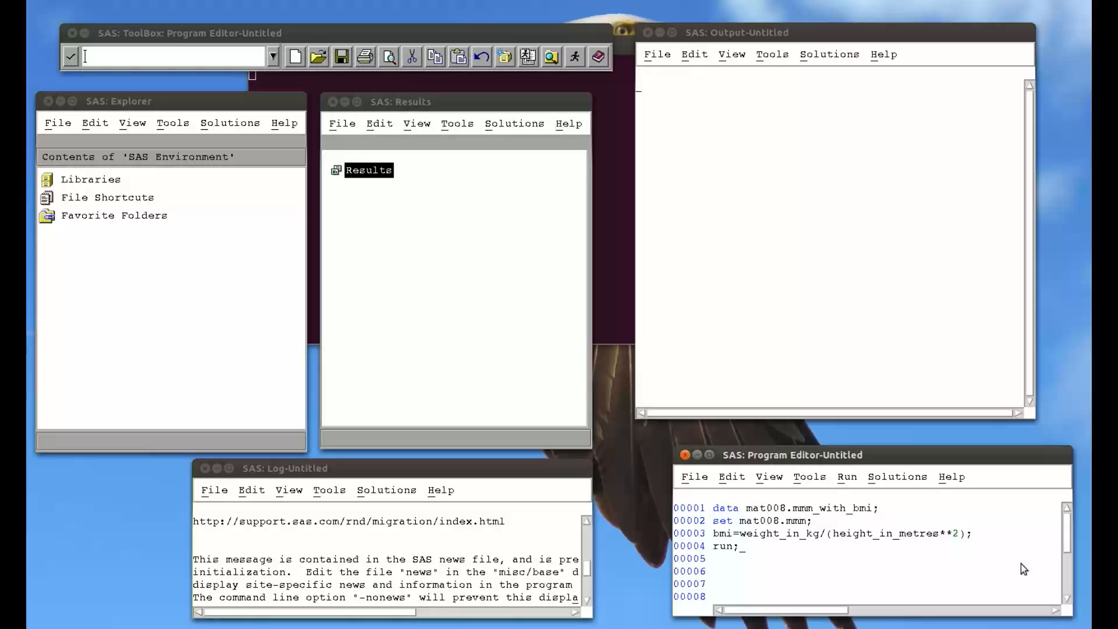
mouse_move(735, 548)
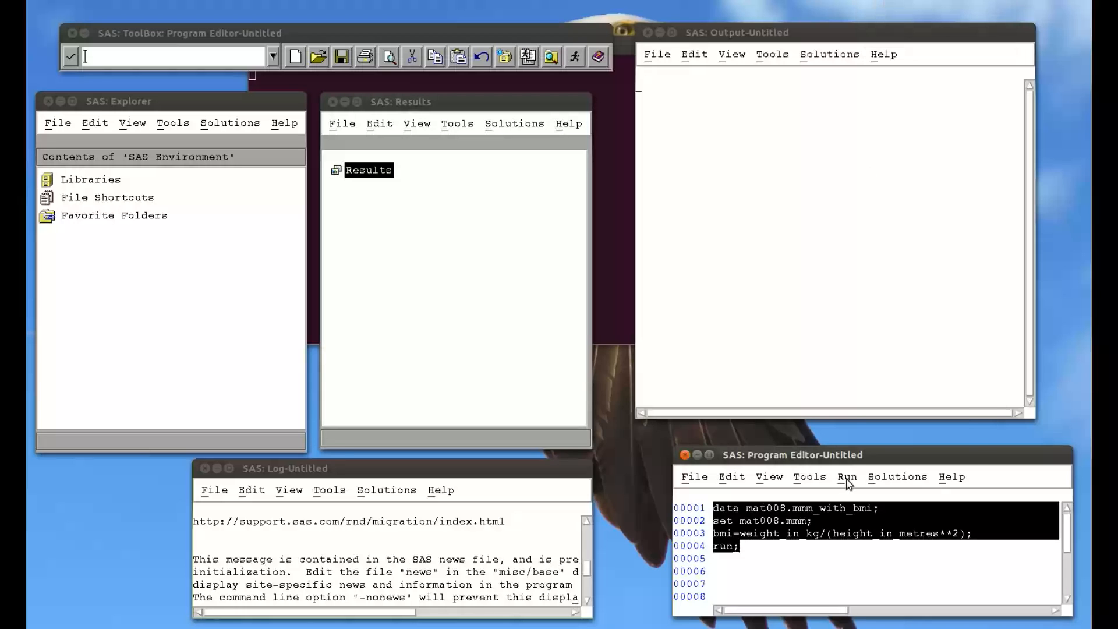
- Submit the data step, then list the Mat008 library's data sets in the Explorer
click(846, 476)
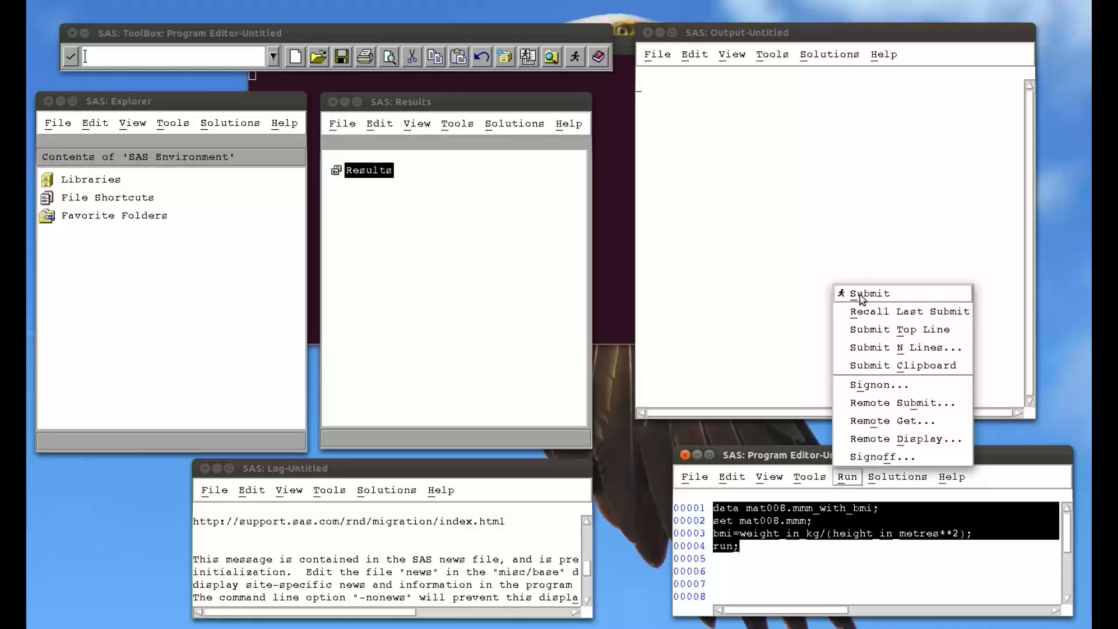
click(868, 293)
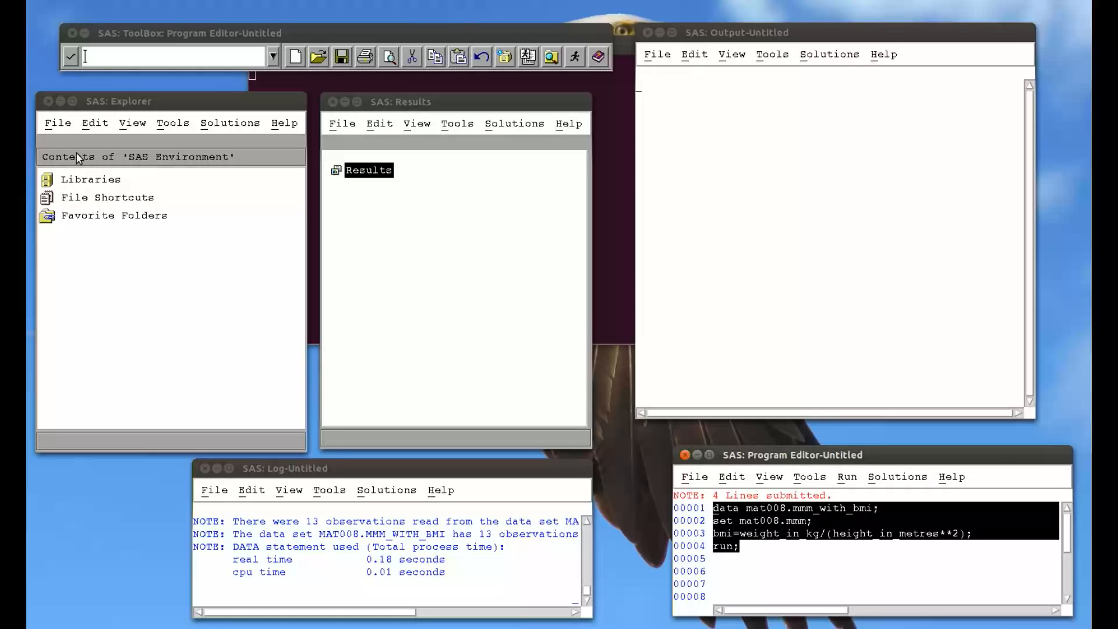
double_click(91, 180)
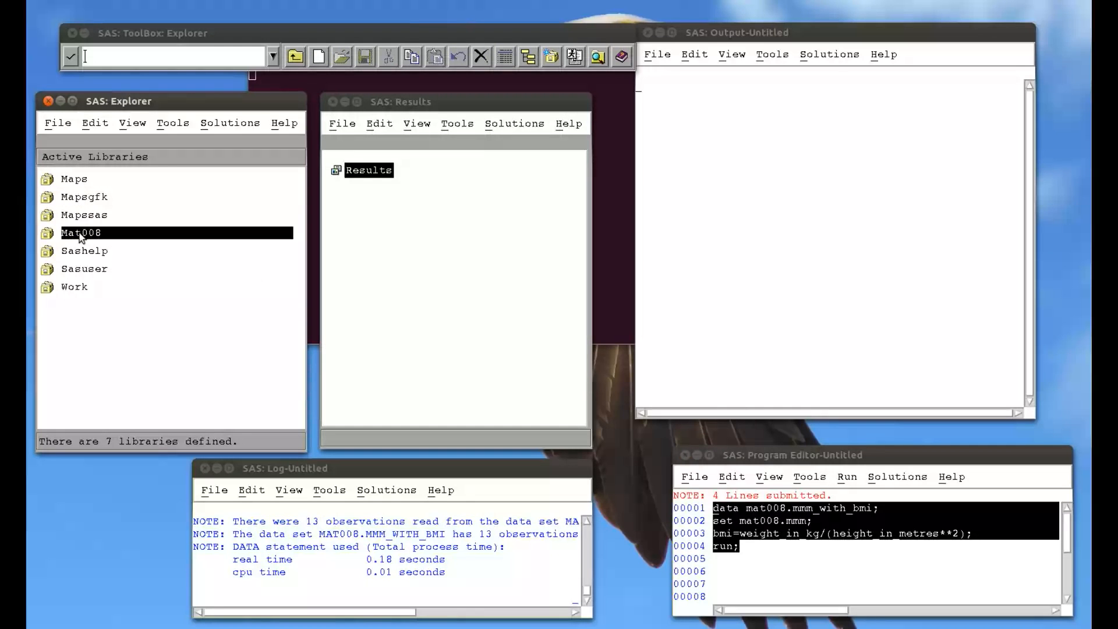
double_click(80, 233)
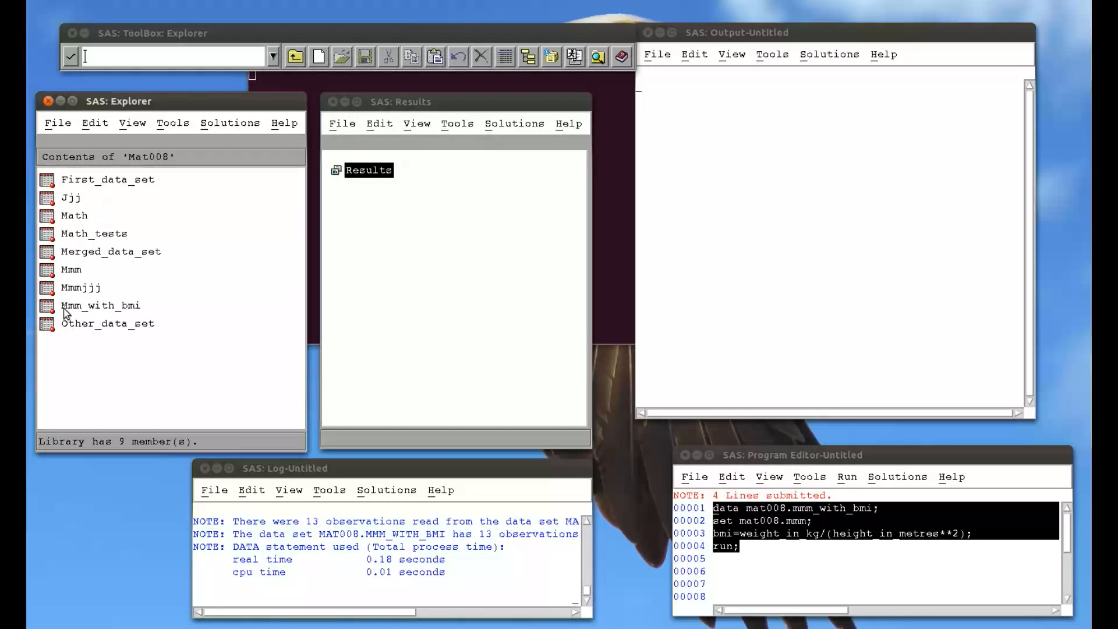
mouse_move(78, 310)
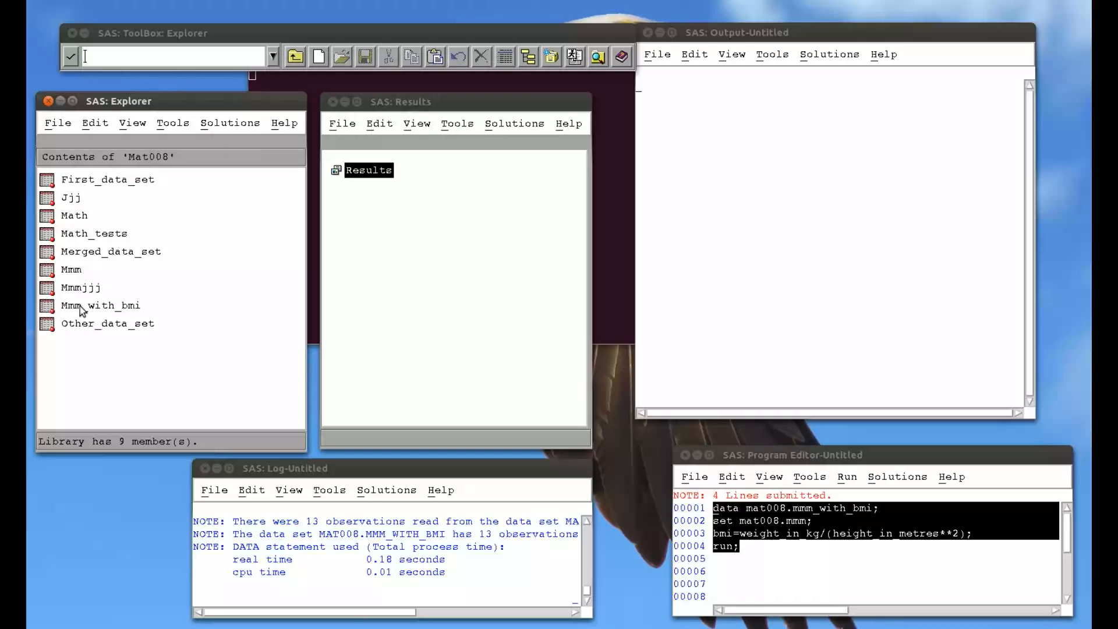
- Browse Mmm_with_bmi in VIEWTABLE, scrolling to the bmi column and down the 13 rows
double_click(103, 305)
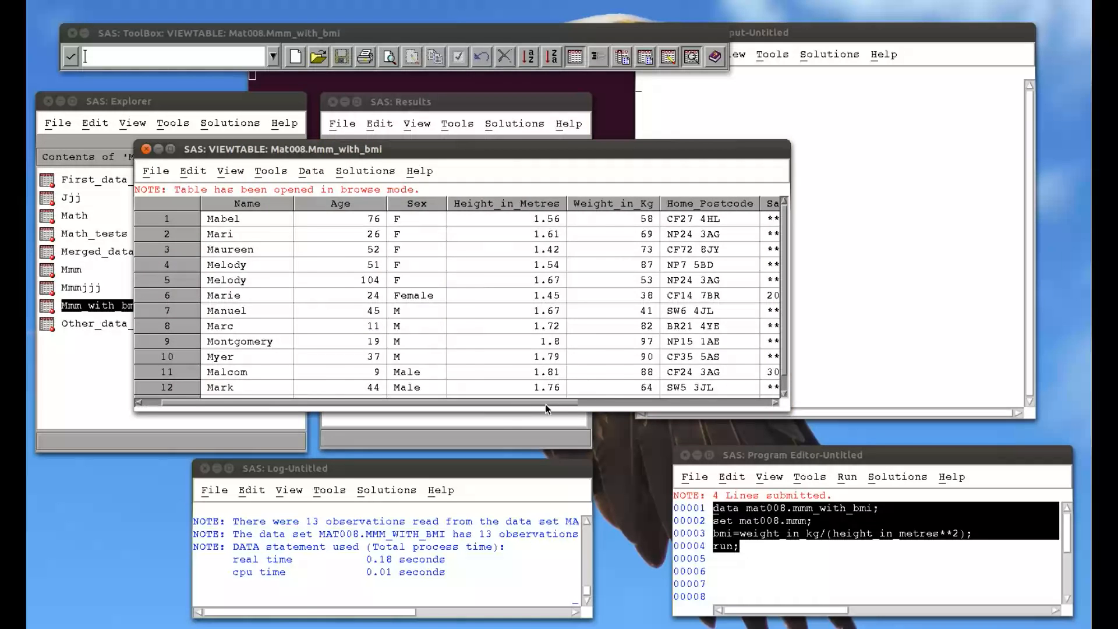
scroll(right, 3)
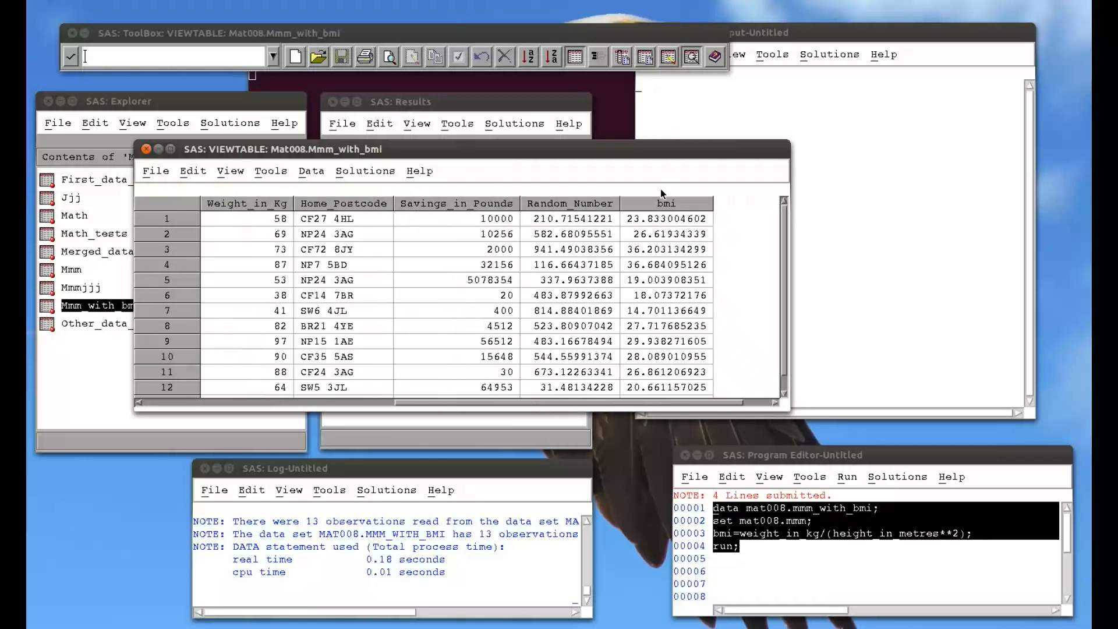
mouse_move(700, 332)
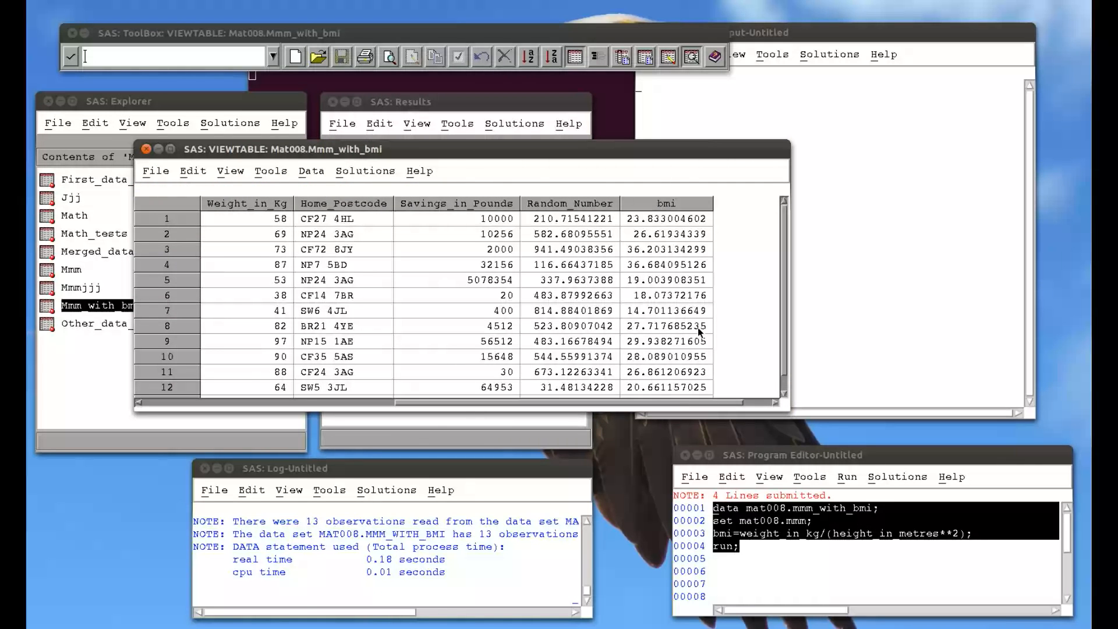
scroll(down, 3)
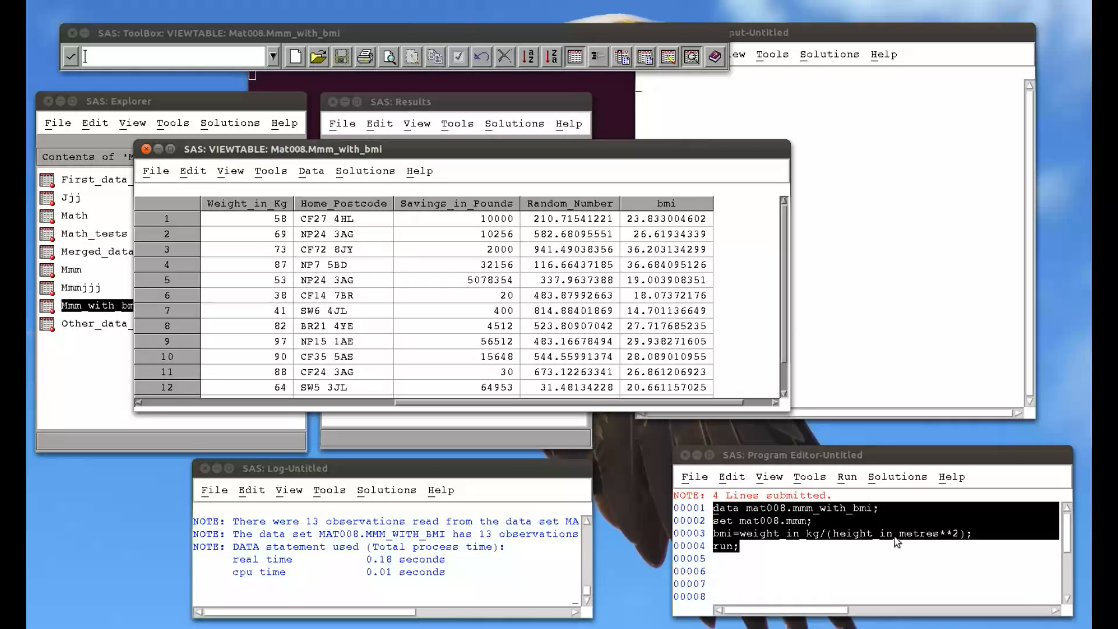
click(147, 148)
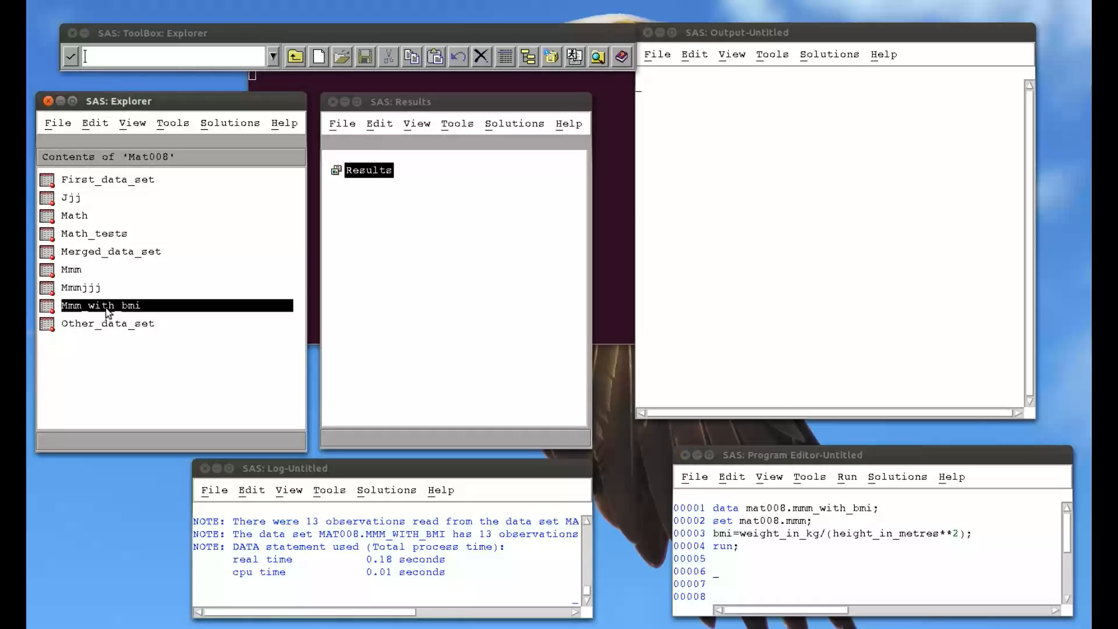
double_click(100, 305)
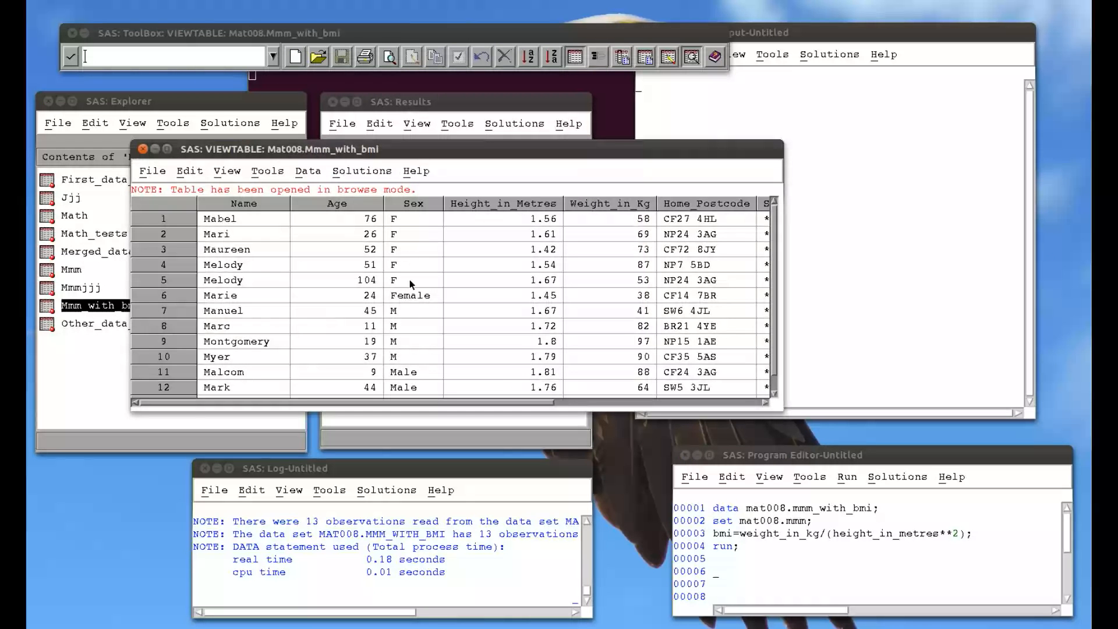
mouse_move(397, 278)
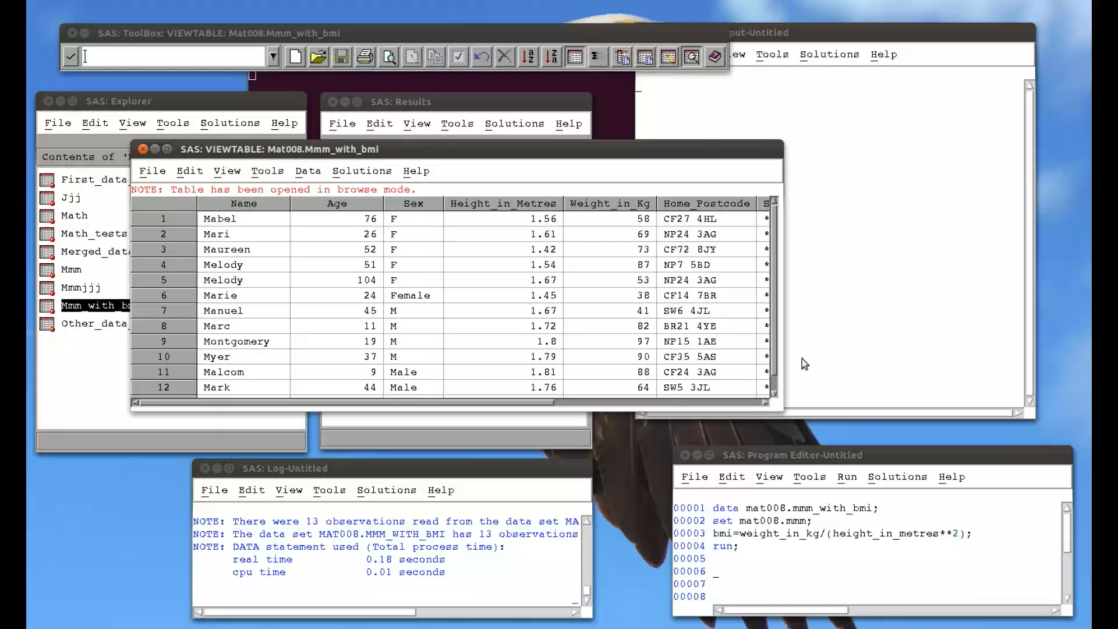
scroll(down, 3)
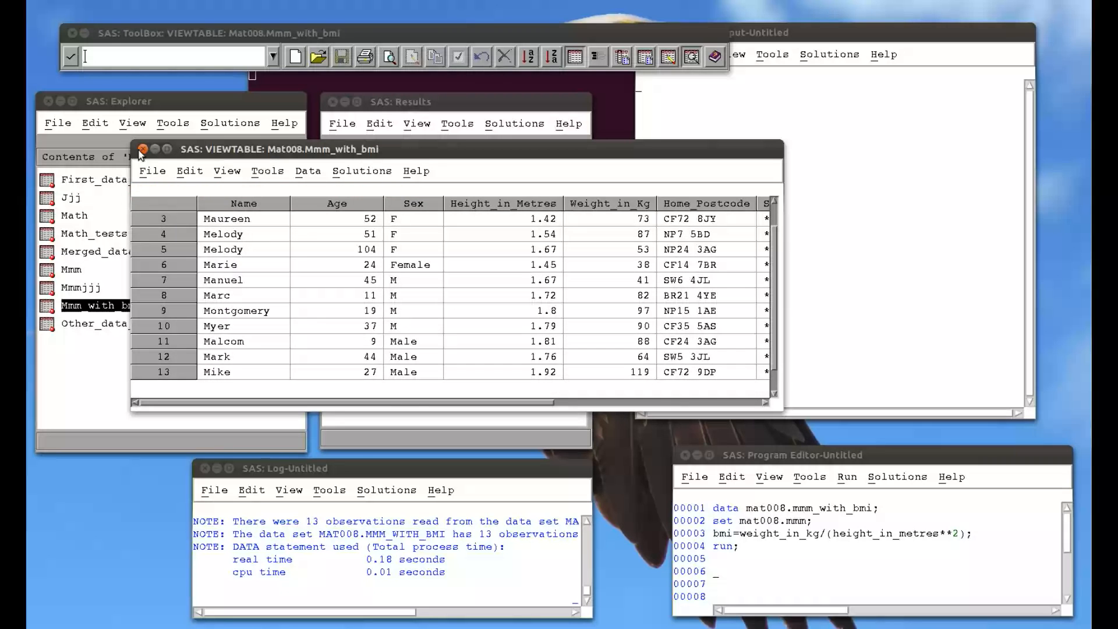
- Close the table and draft data/set lines reading mat008.mmm_with_bmi into itself
click(142, 147)
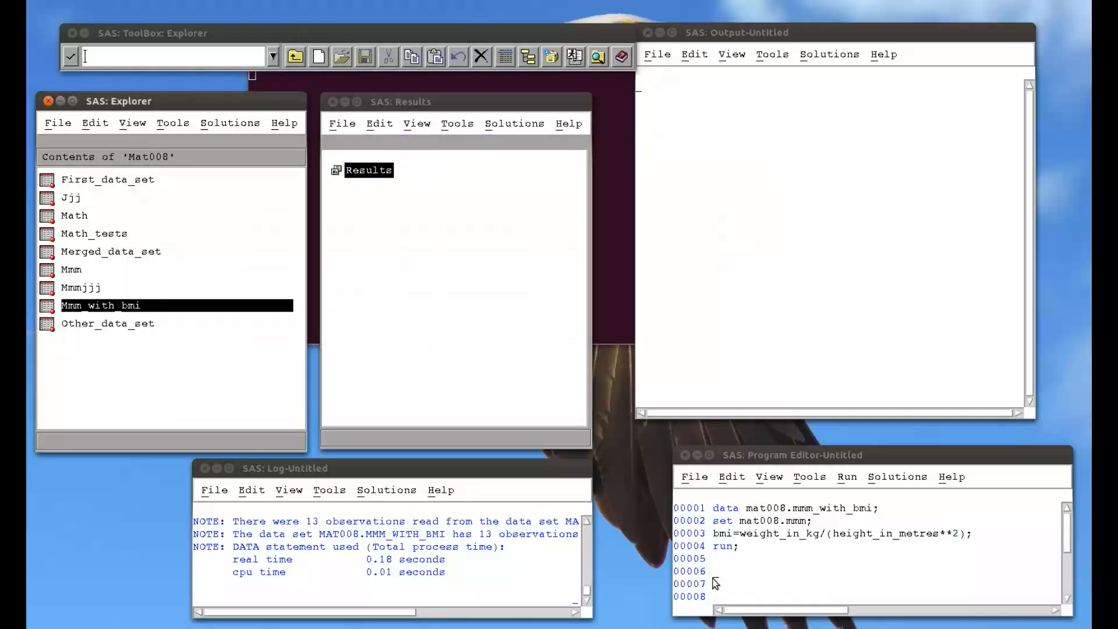
text(data)
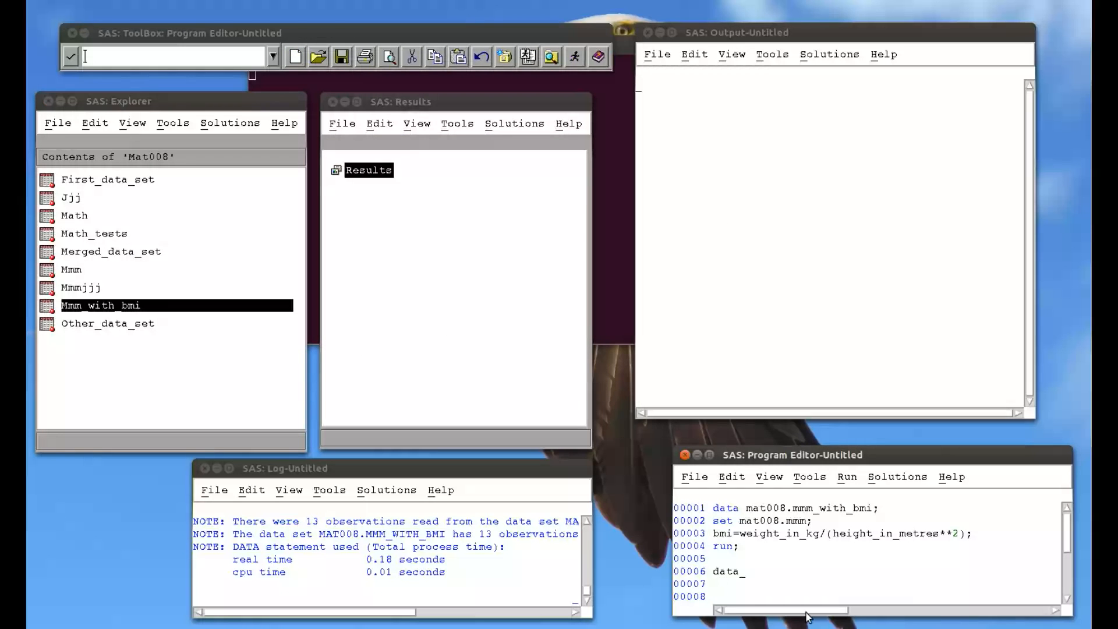
text(mat)
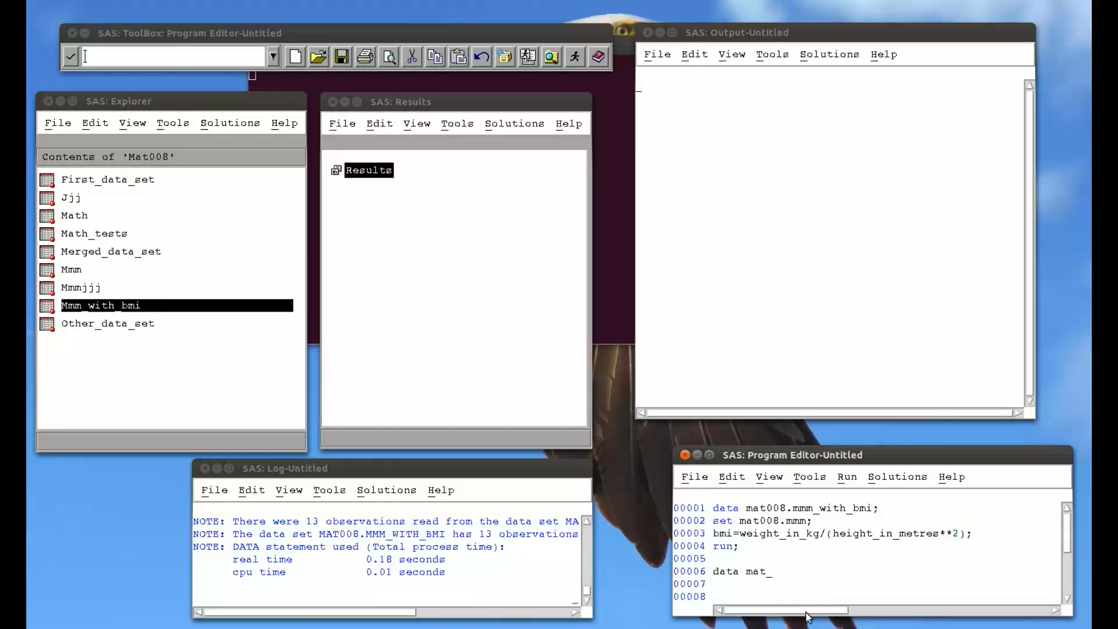
text(008.mmm_wit)
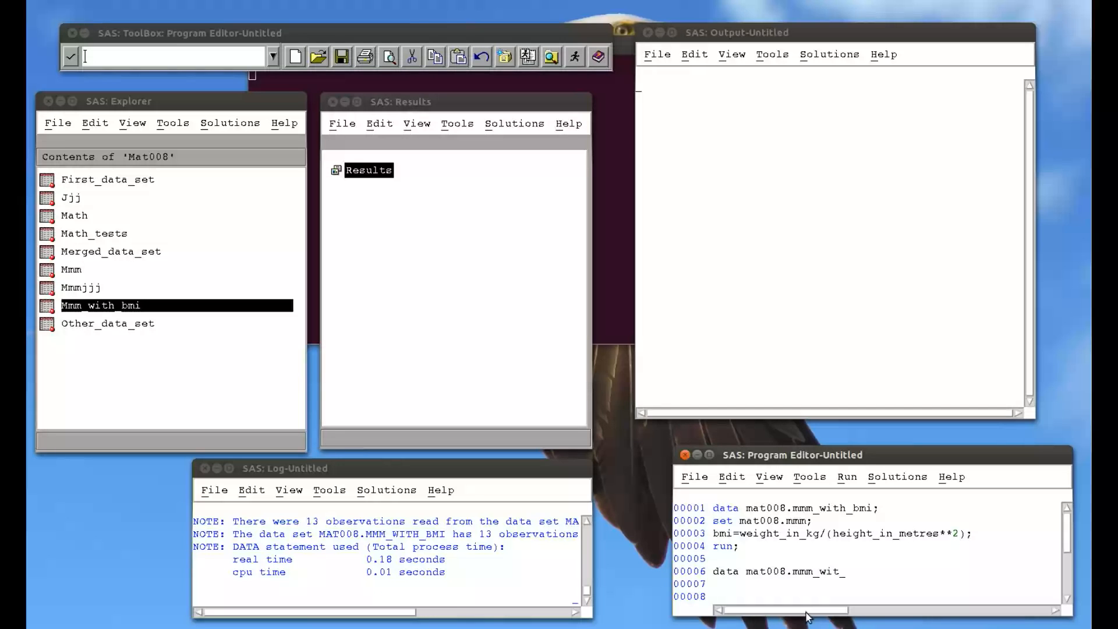
text(h_bmi;)
click(866, 583)
text(set mat)
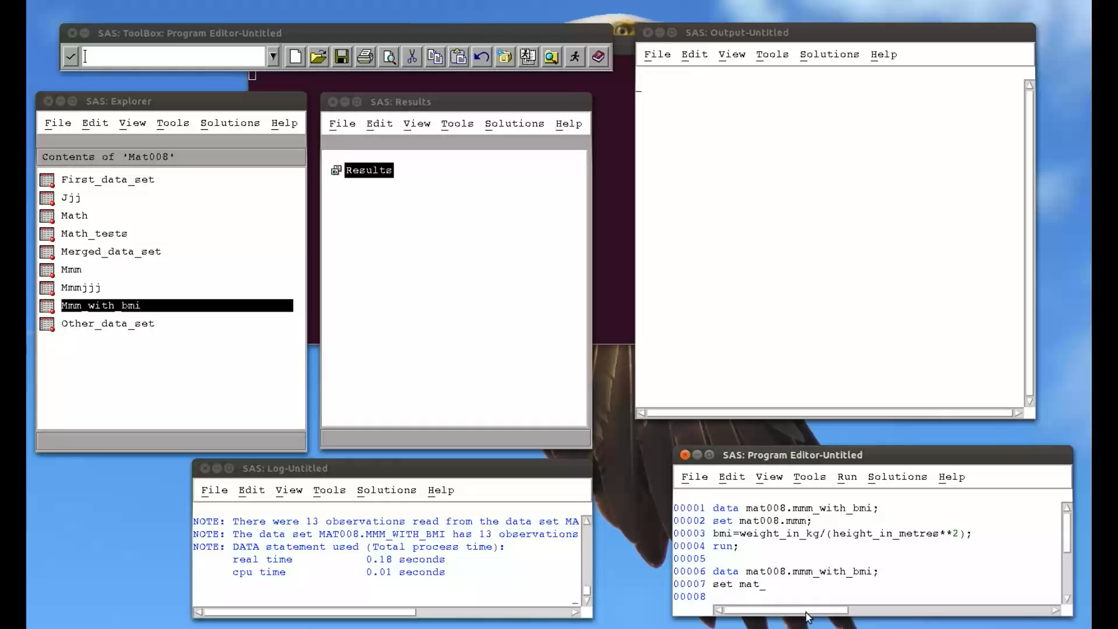
text(008.m)
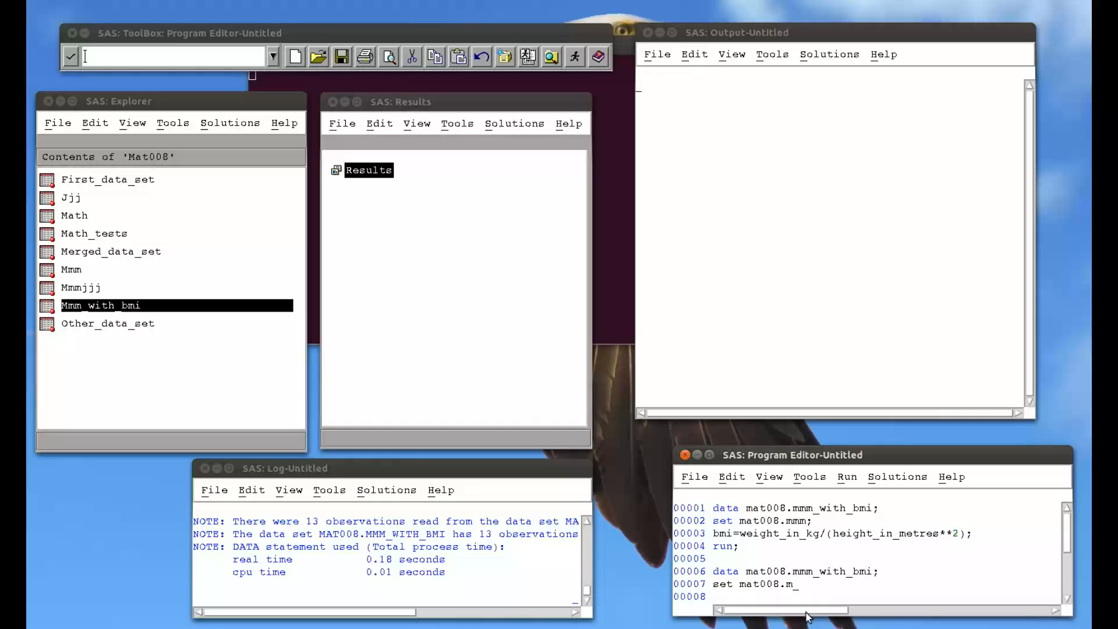
text(mm_with)
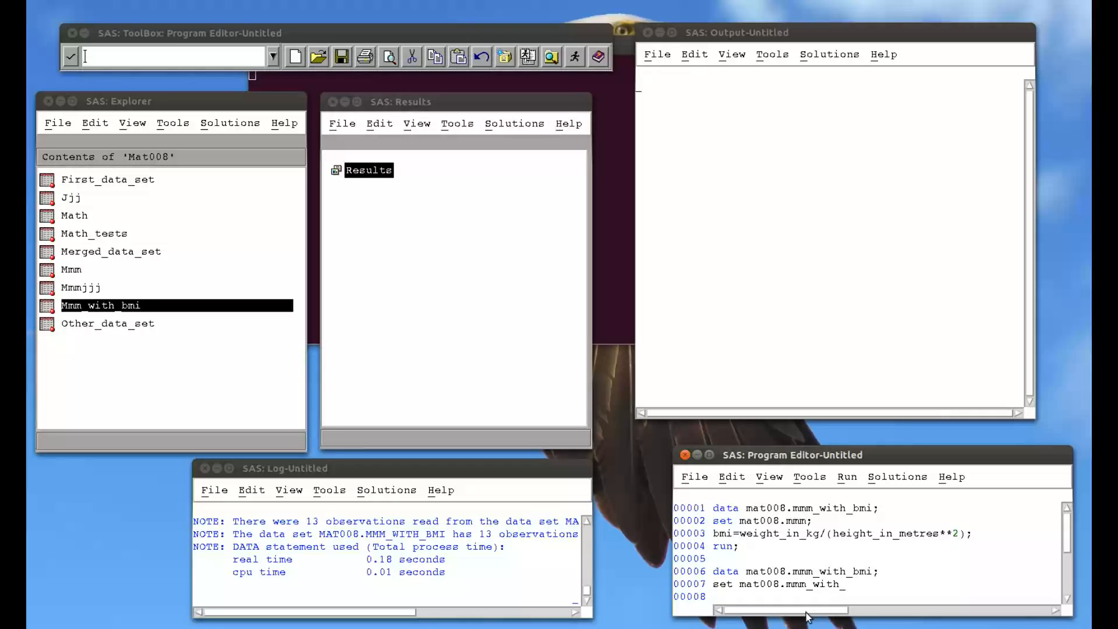
text(bmi;)
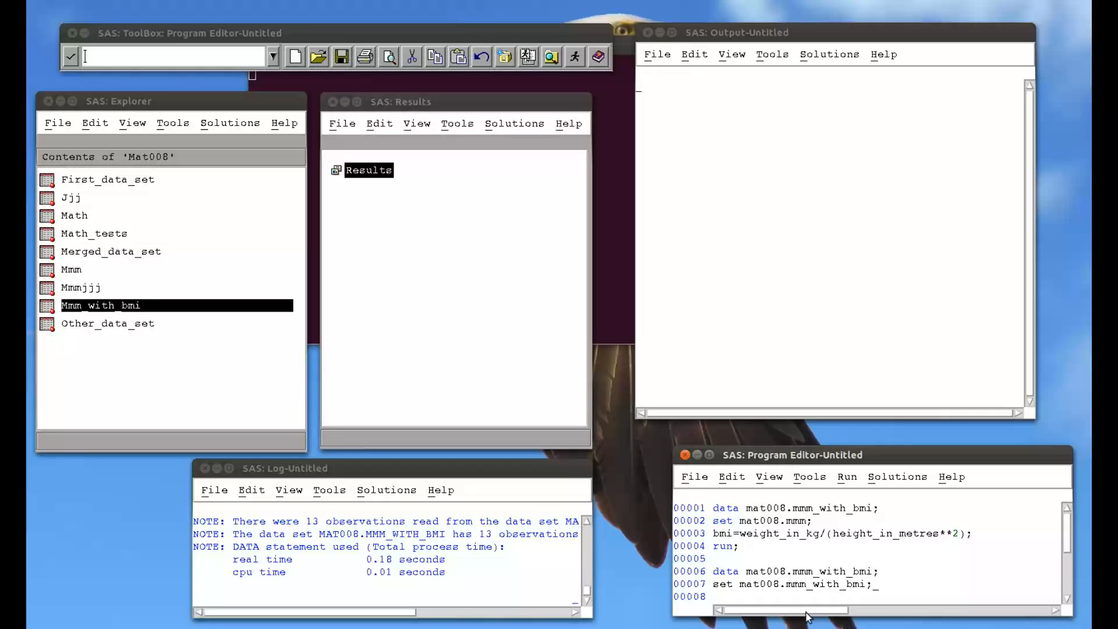
mouse_move(784, 583)
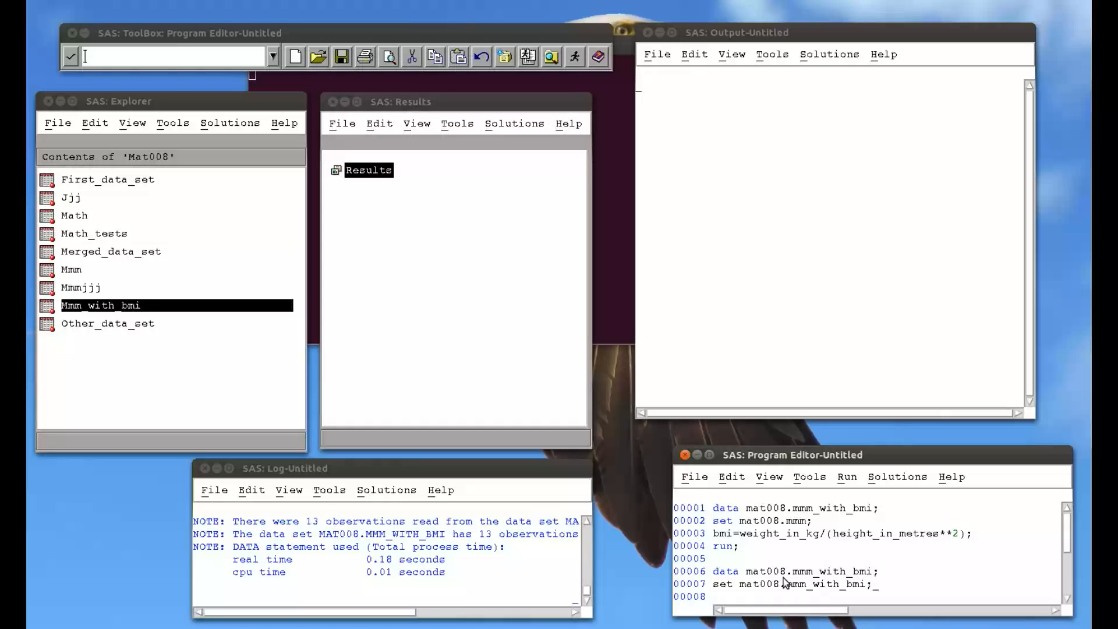
mouse_move(759, 596)
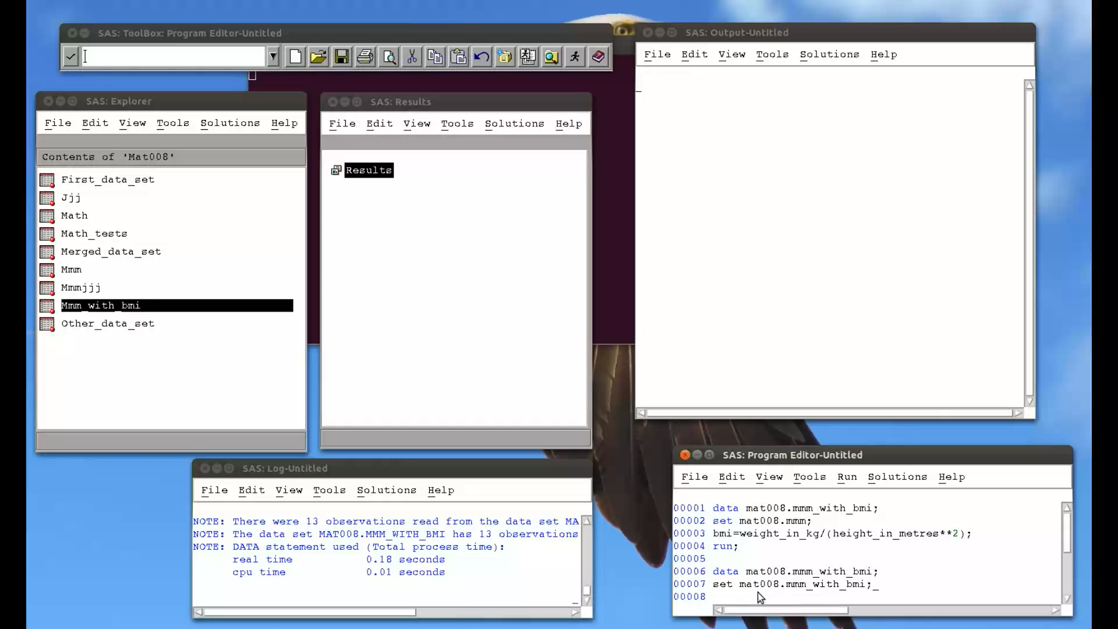
scroll(down, 3)
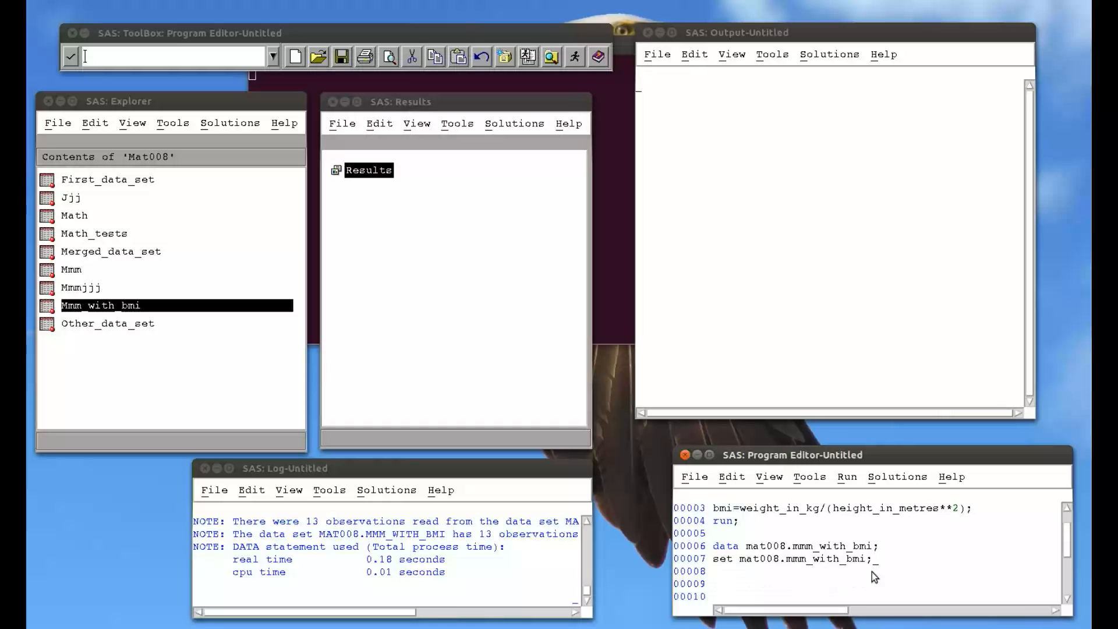
scroll(up, 3)
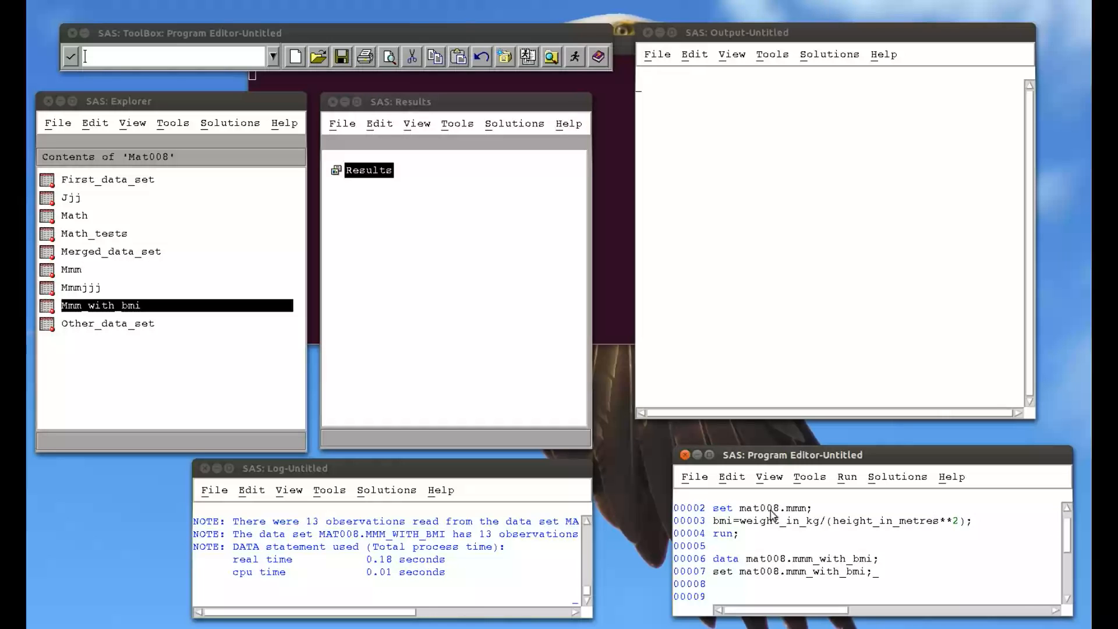
mouse_move(750, 567)
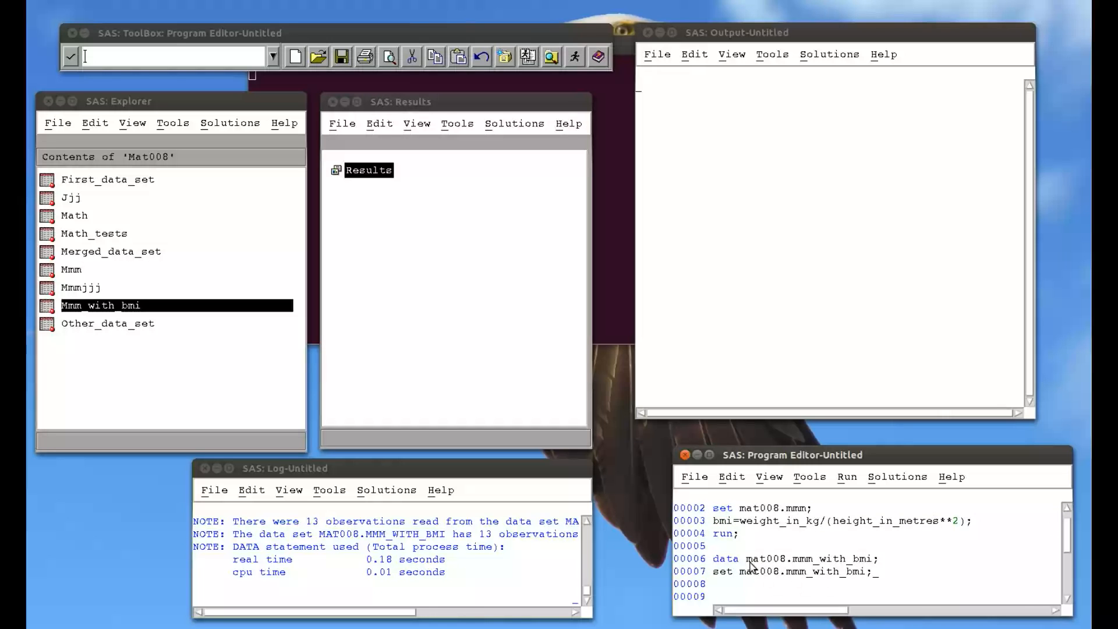
mouse_move(724, 580)
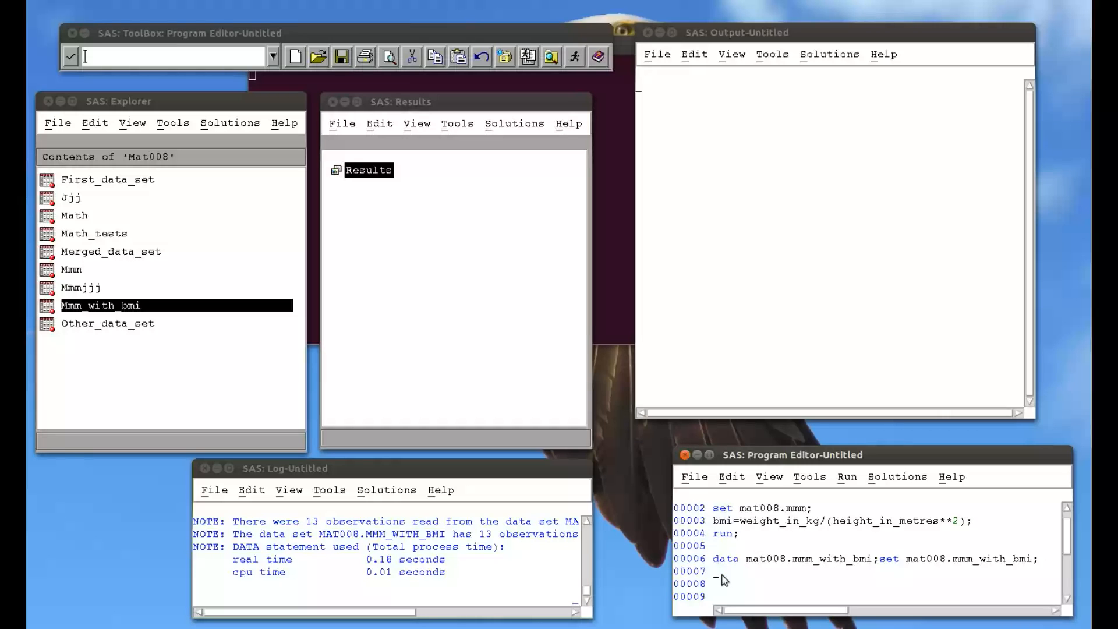
mouse_move(991, 567)
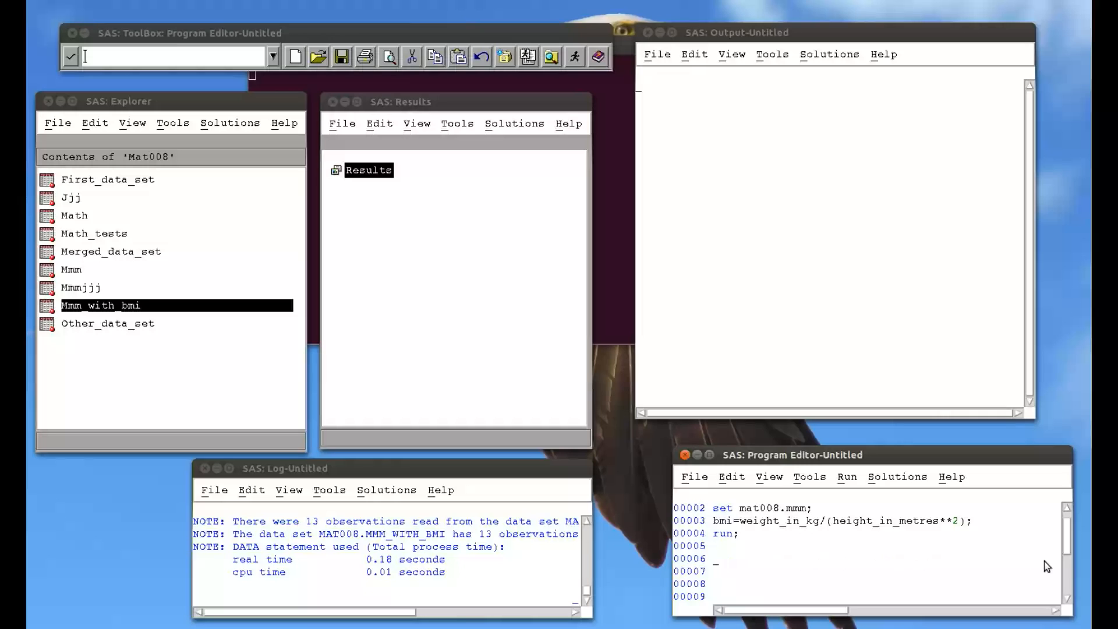
- Write data mmm_with_bmi; set mat008.mmm_with_bmi; for a Work copy
text(data)
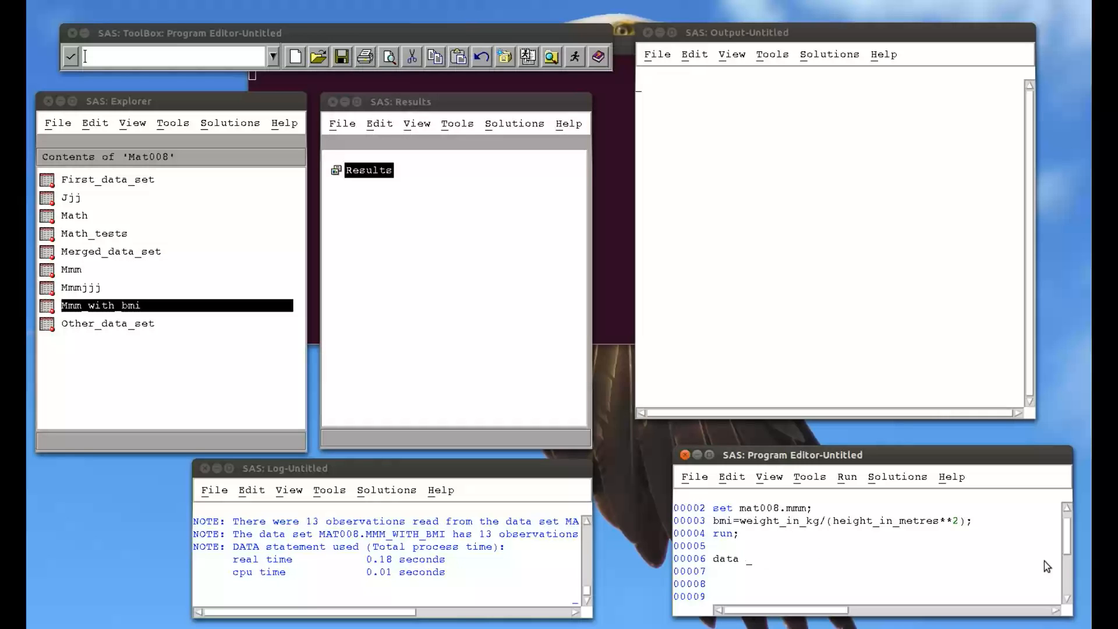
text(mmm_with_)
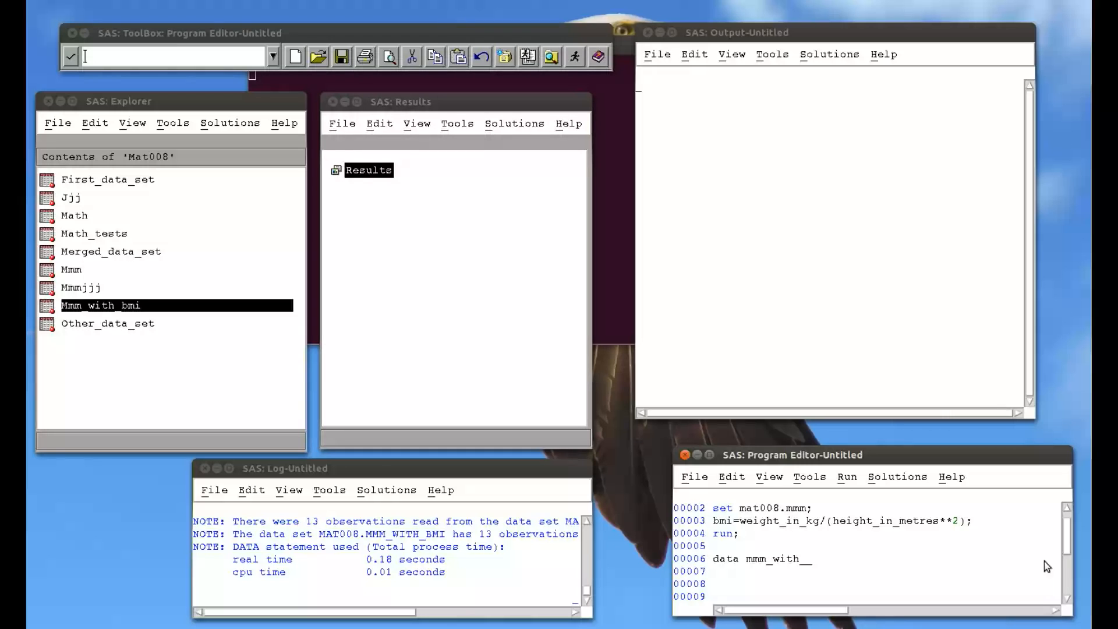
text(bmi;)
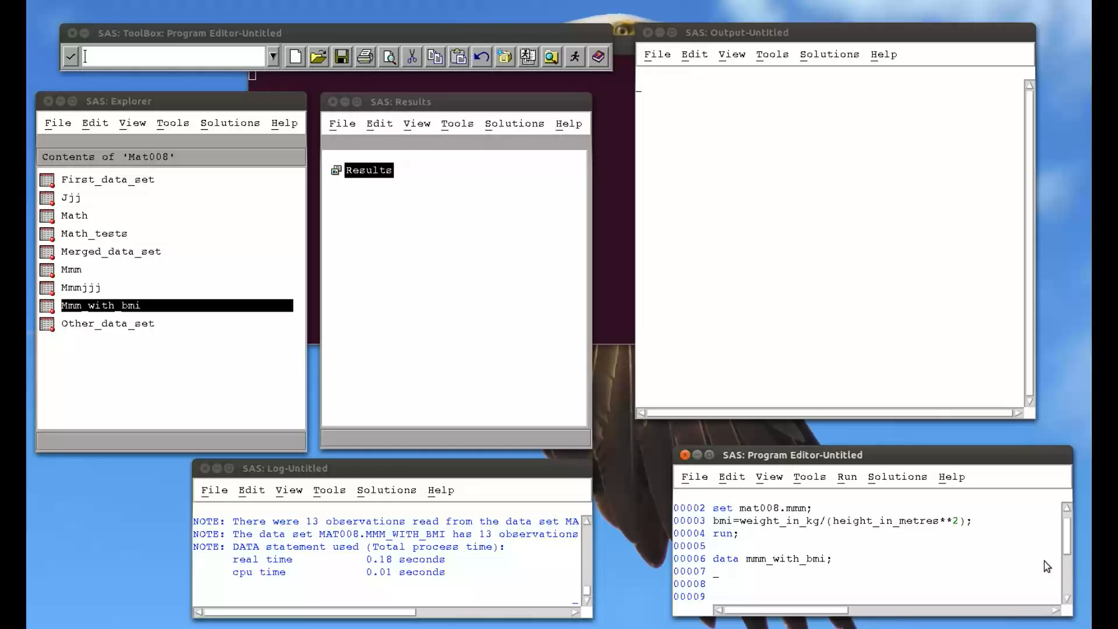
text(set)
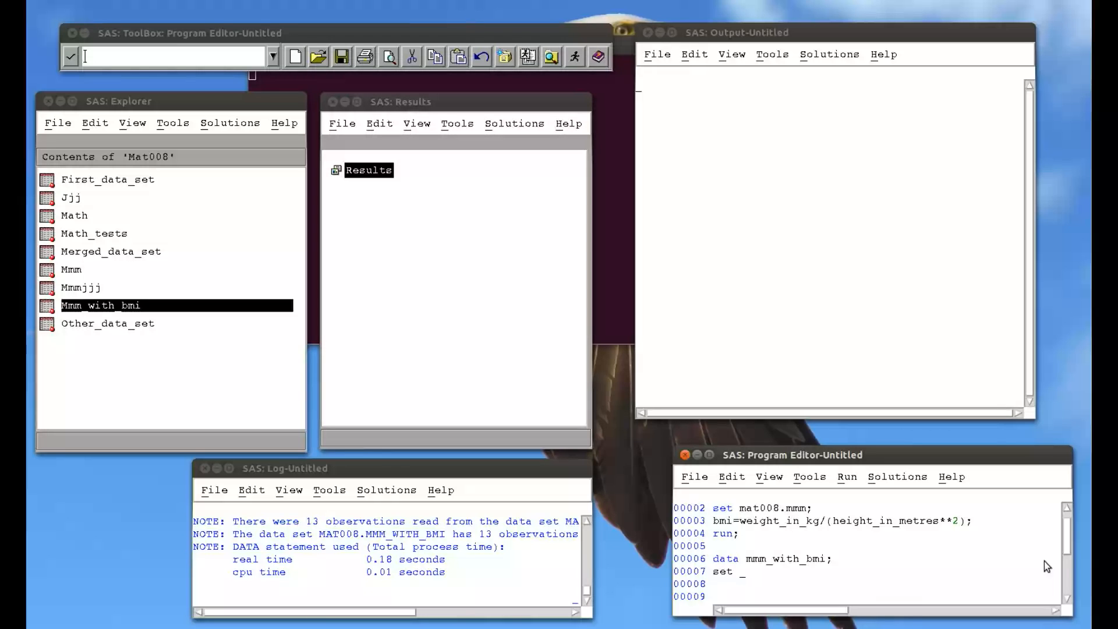
text(mat008.)
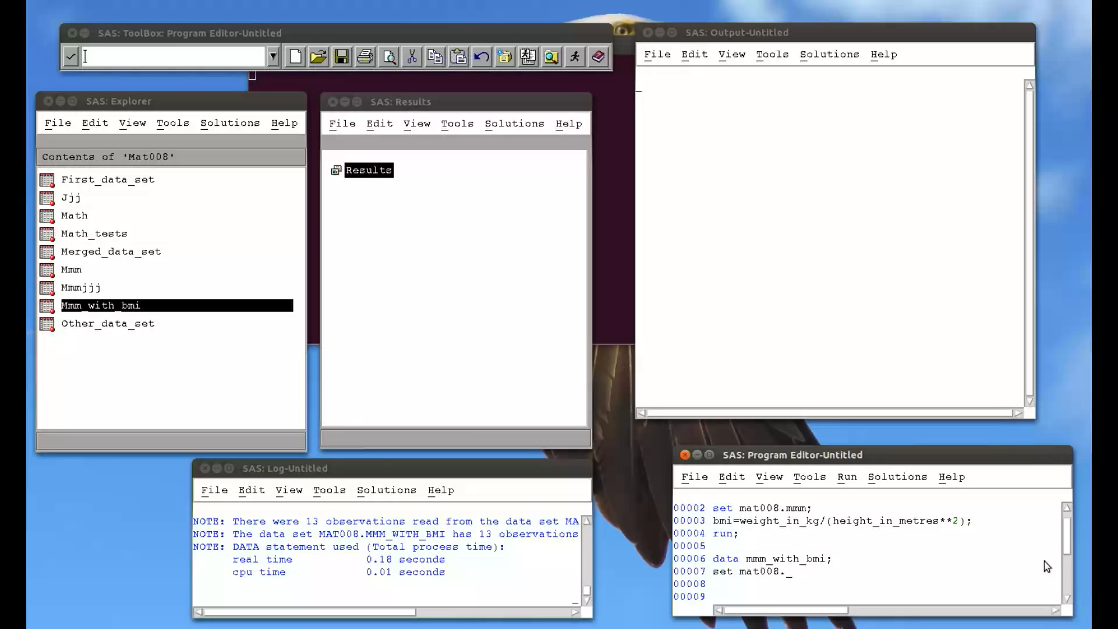
text(mmm_with_)
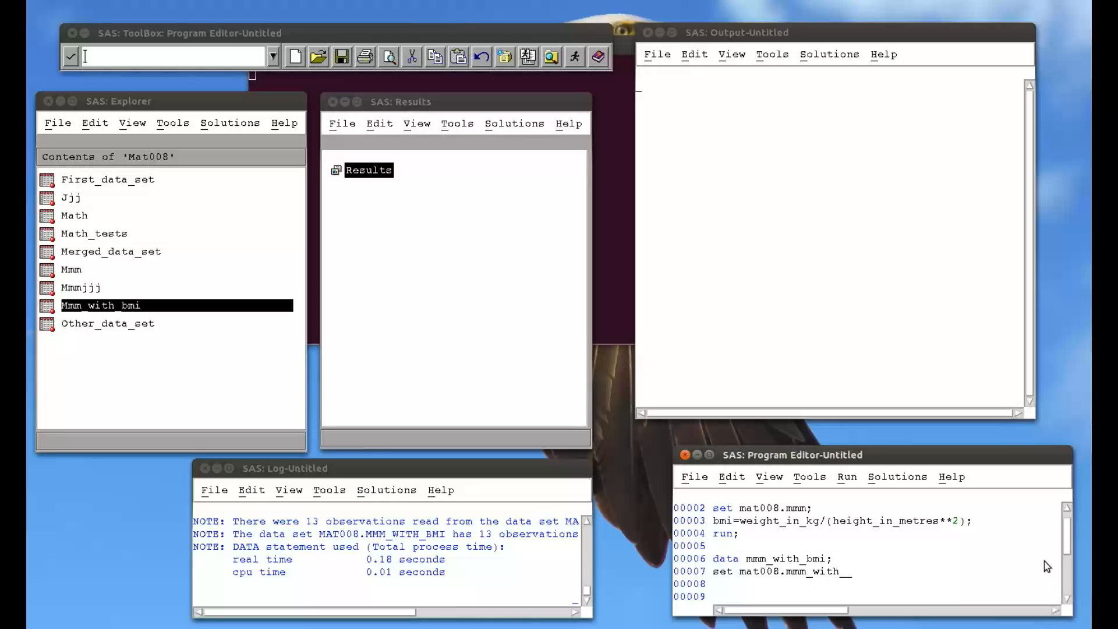
text(bmi;)
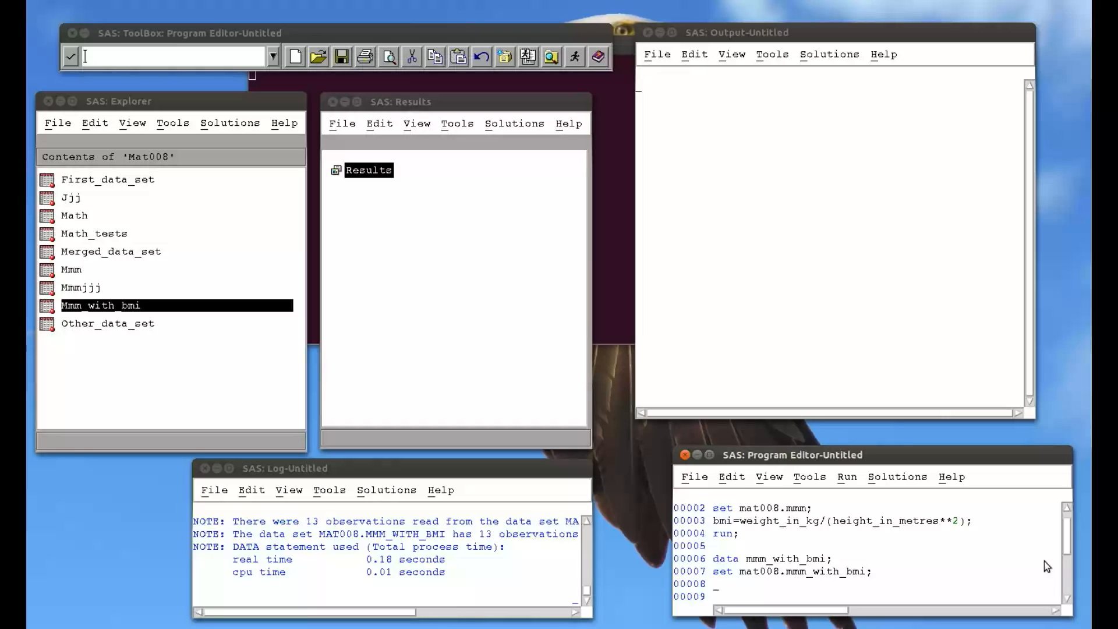
- Add sex=substr(sex,1,1); and run; to recode sex to its first letter
text(sex)
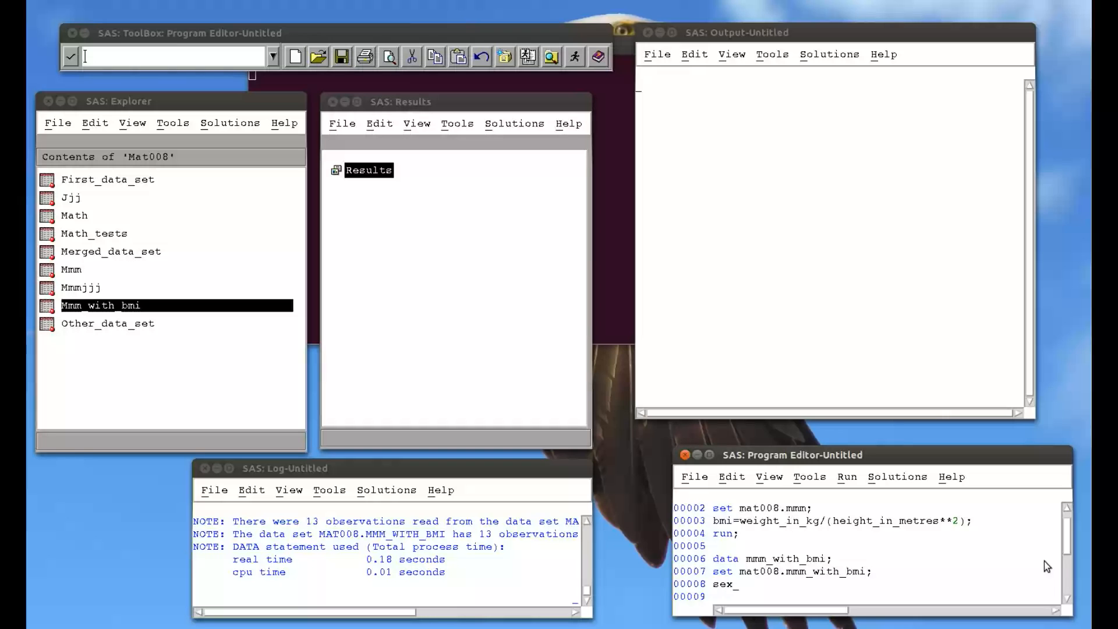
text(=)
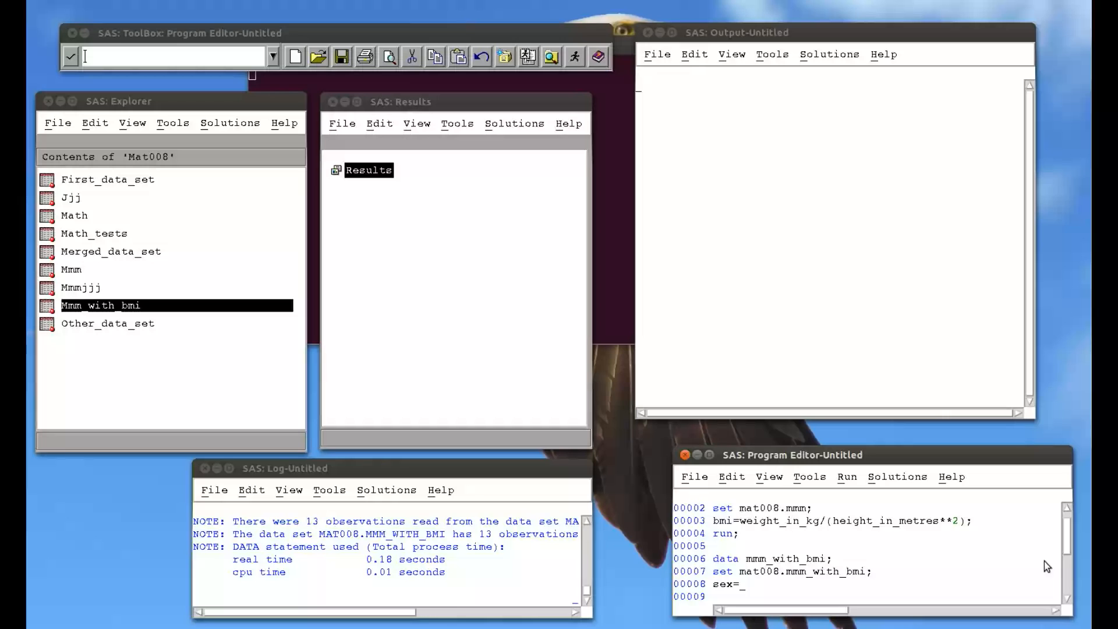
text(subtr)
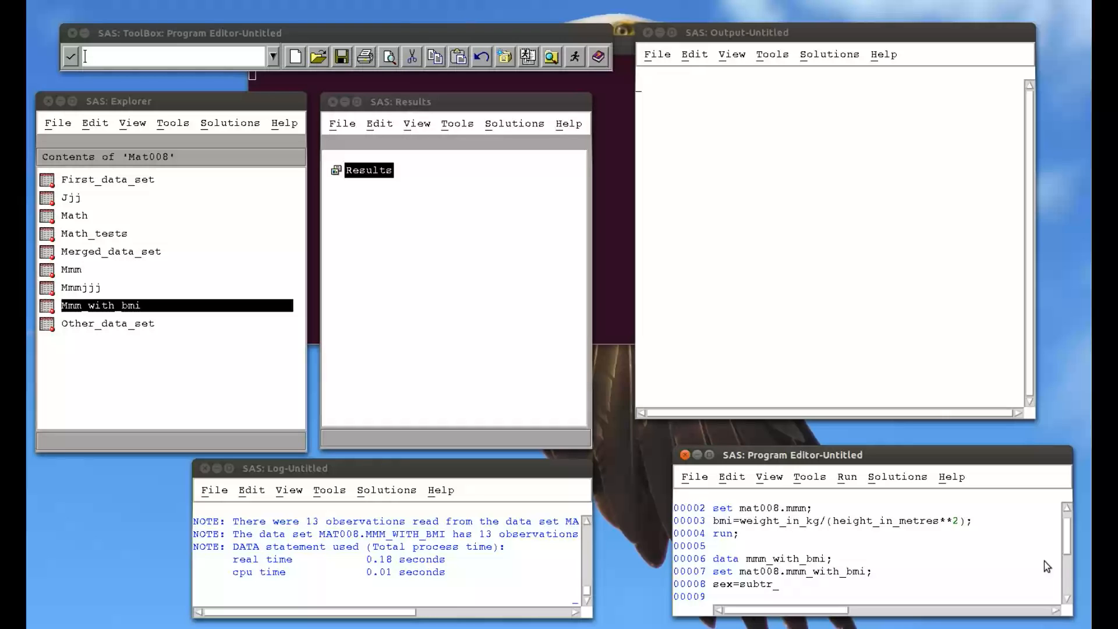
key(BackSpace)
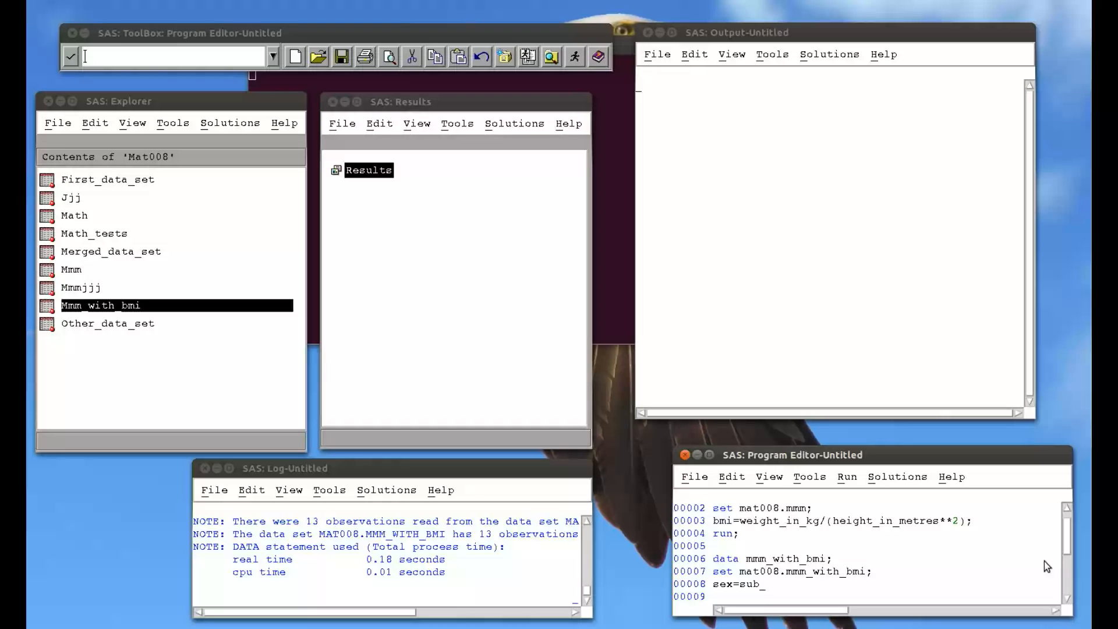
text(str)
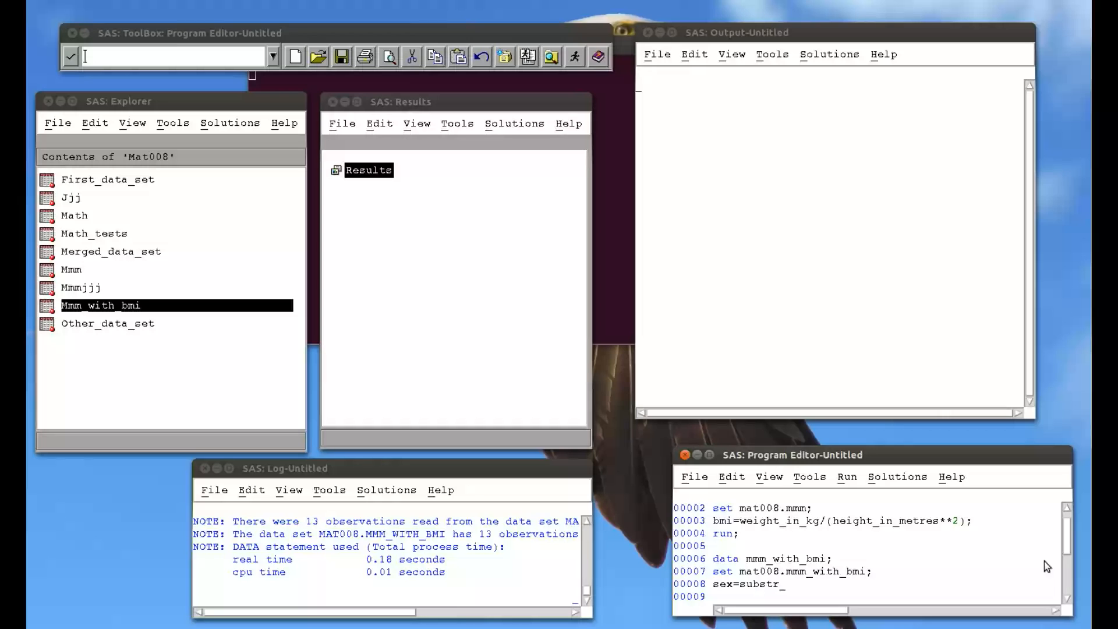
text((sex)
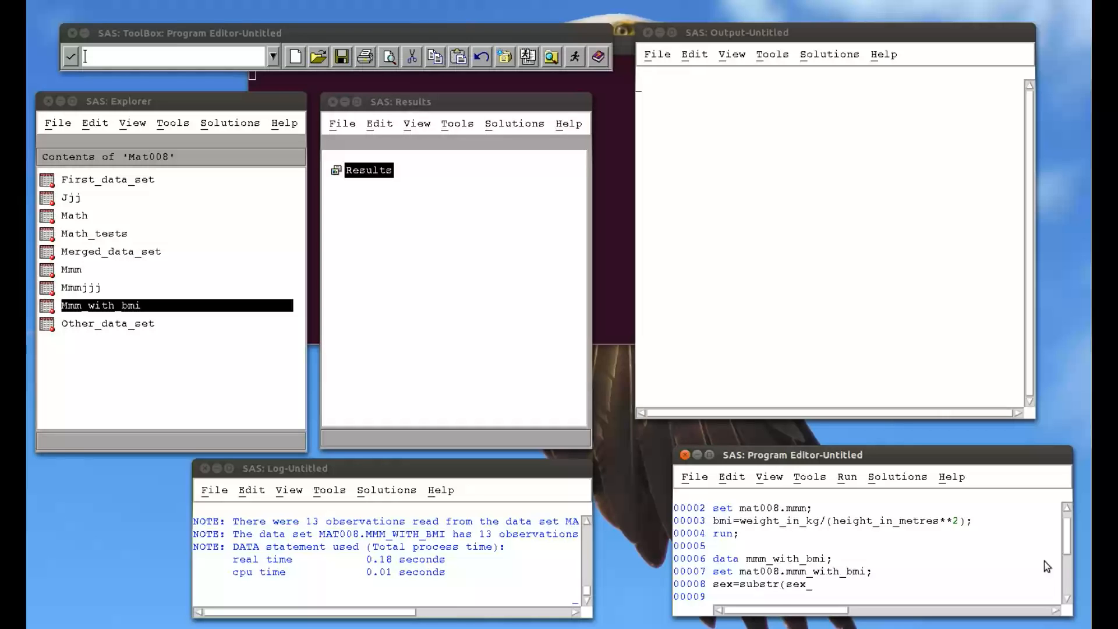
text(,1)
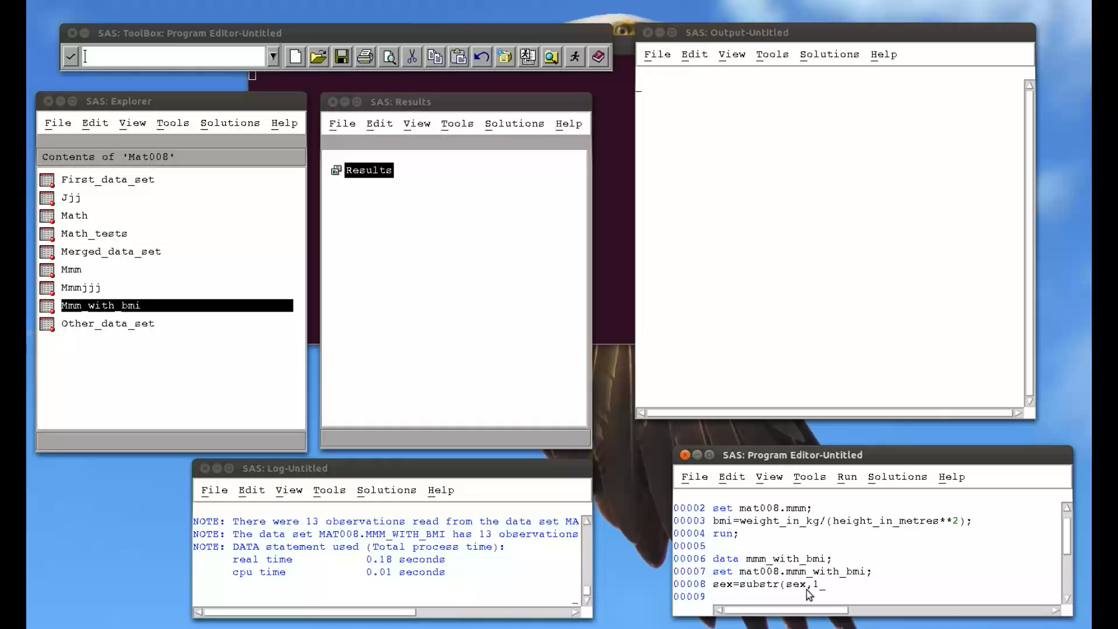
mouse_move(803, 589)
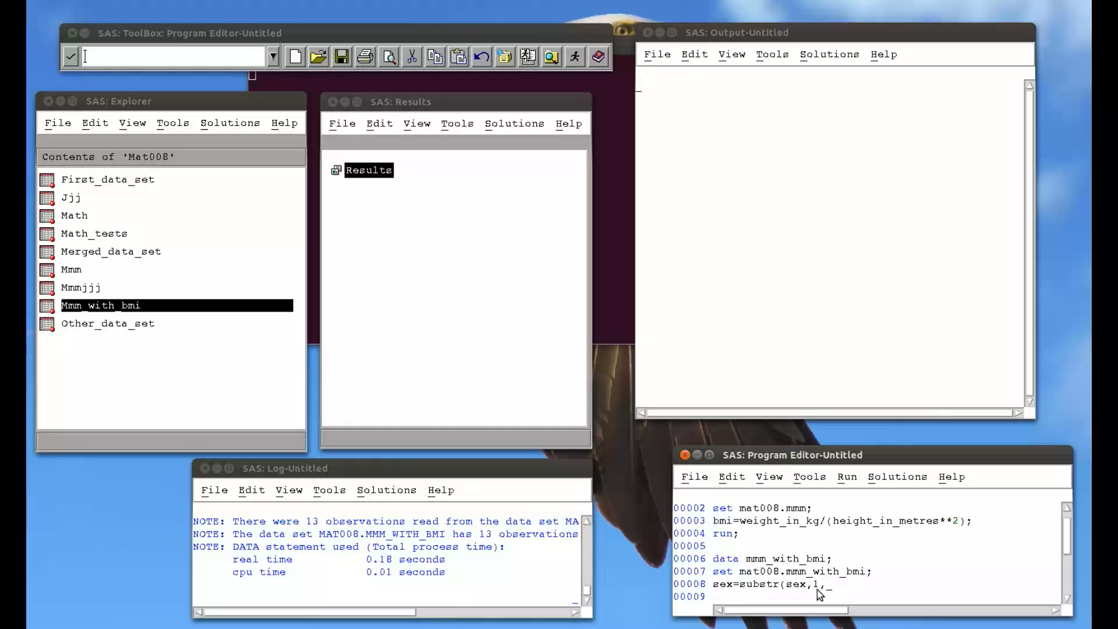
text(1)
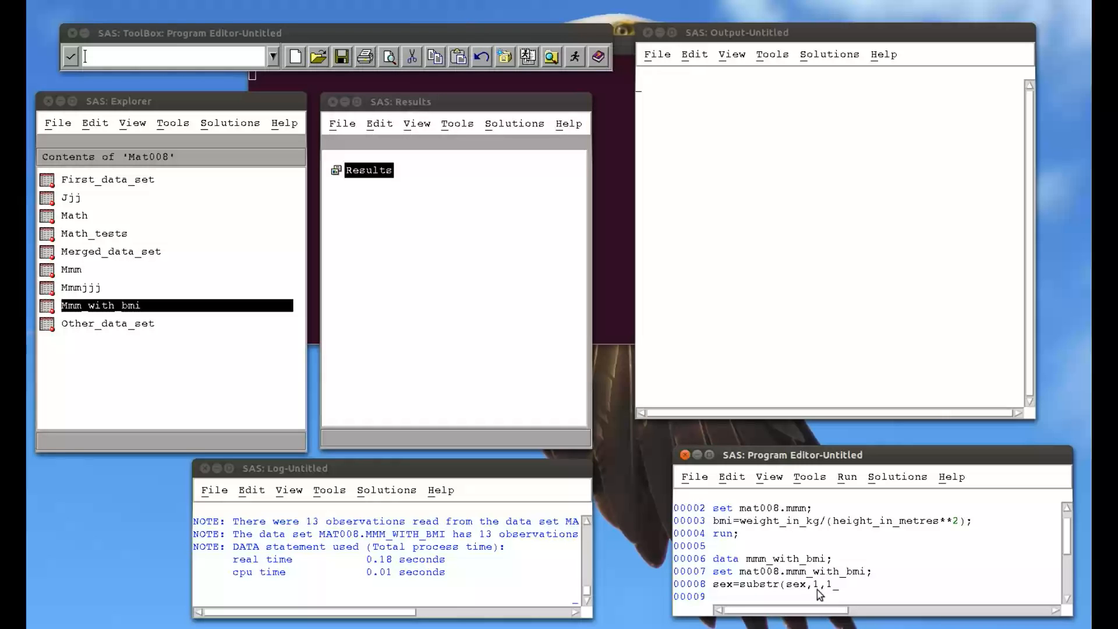
text();)
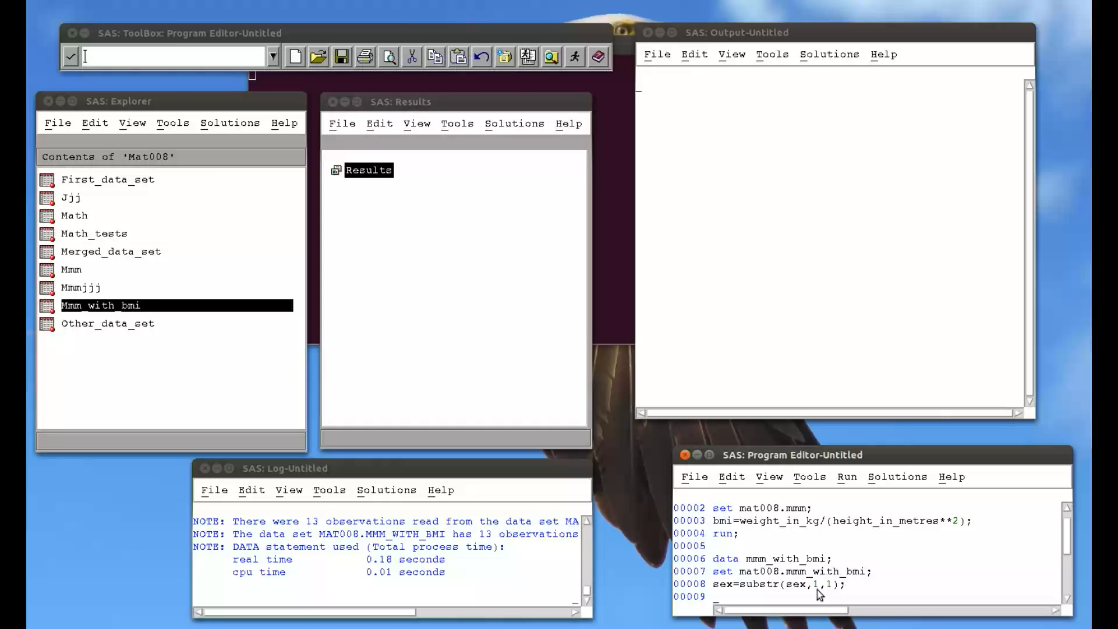
text(run;)
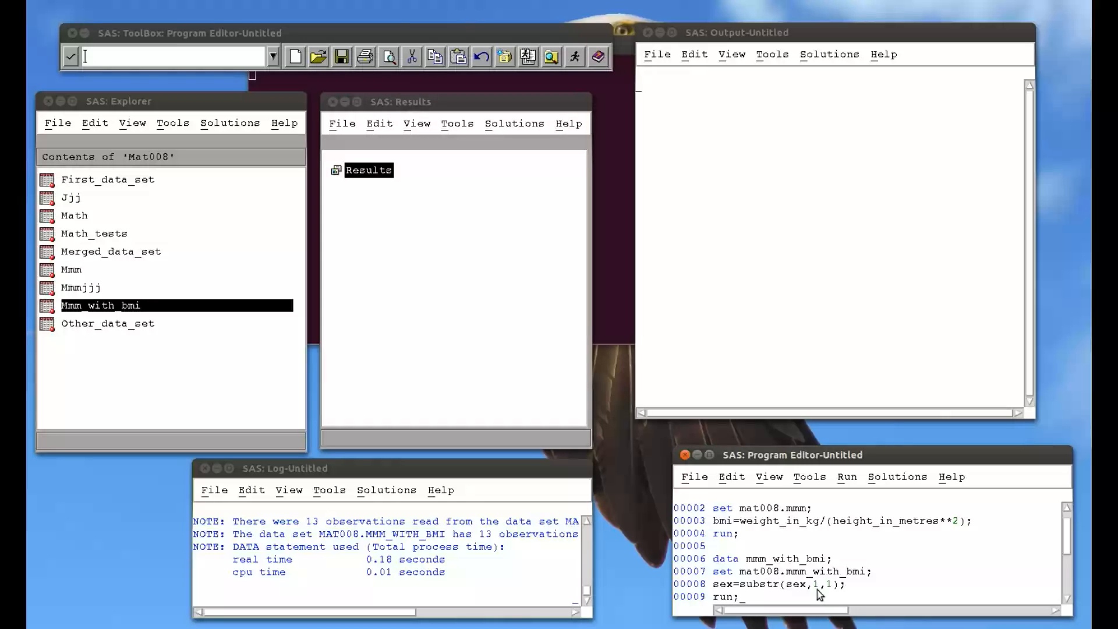
scroll(down, 3)
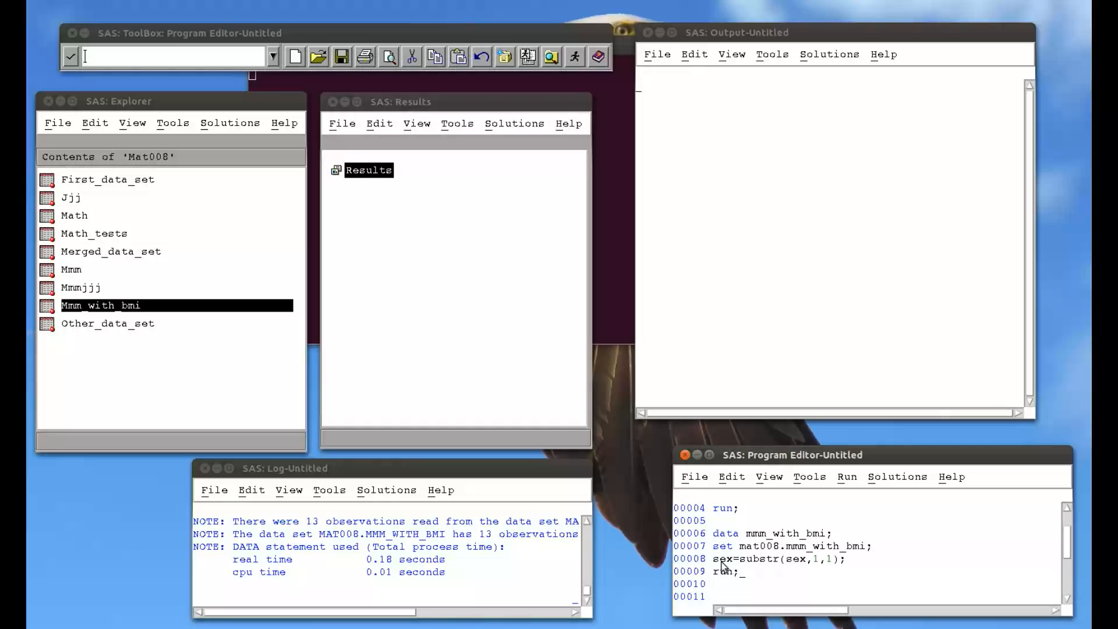
mouse_move(746, 574)
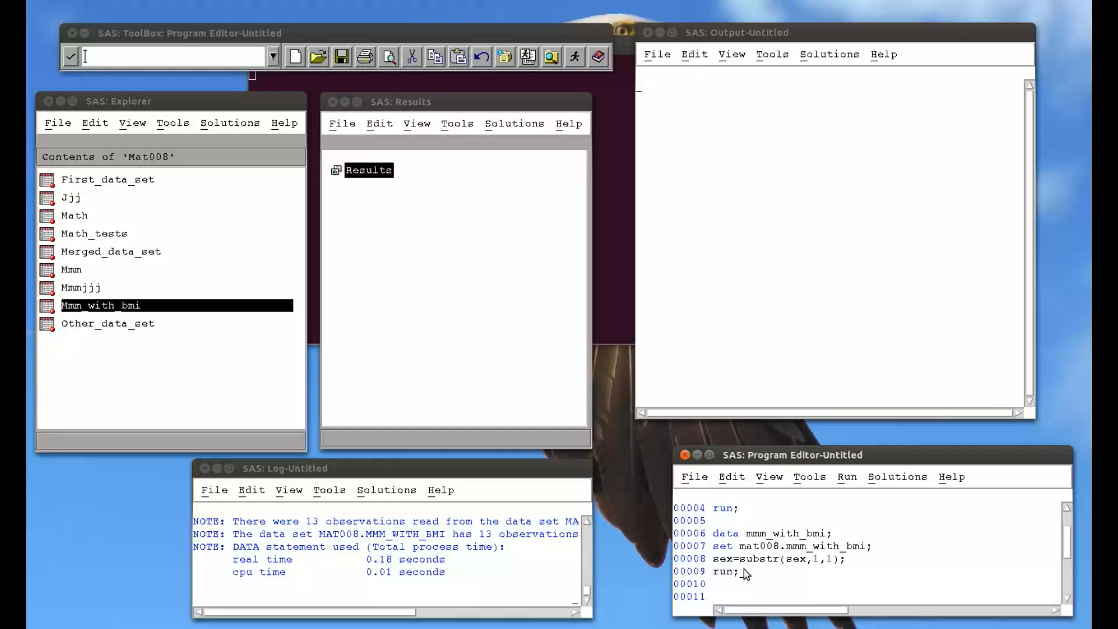
- Submit the step and browse Work.Mmm_with_bmi, its Sex column showing F or M
click(846, 476)
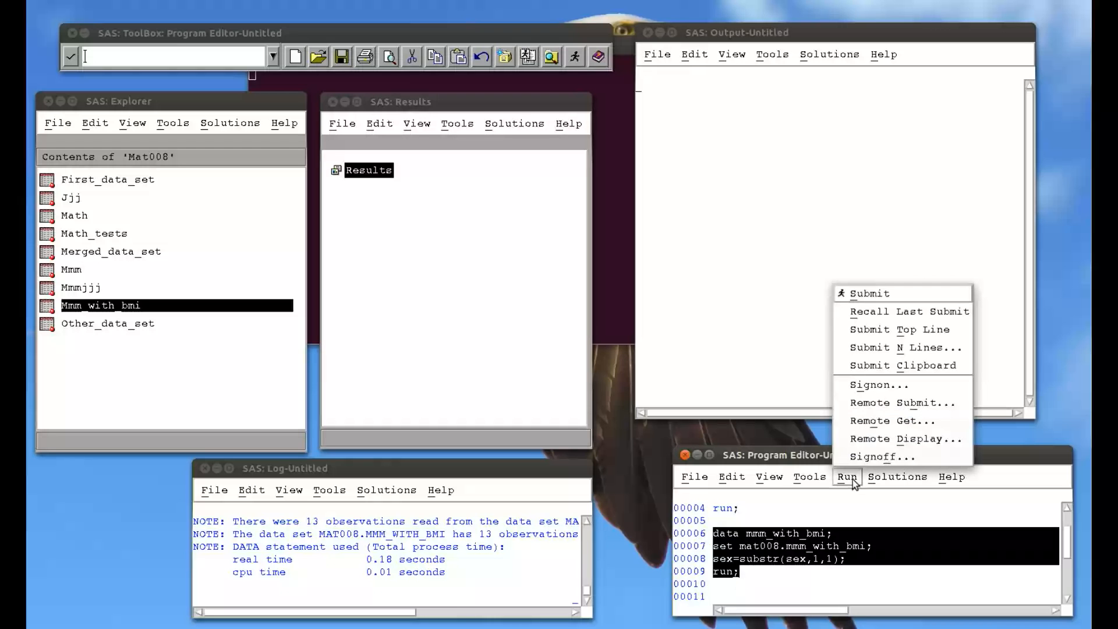
click(868, 294)
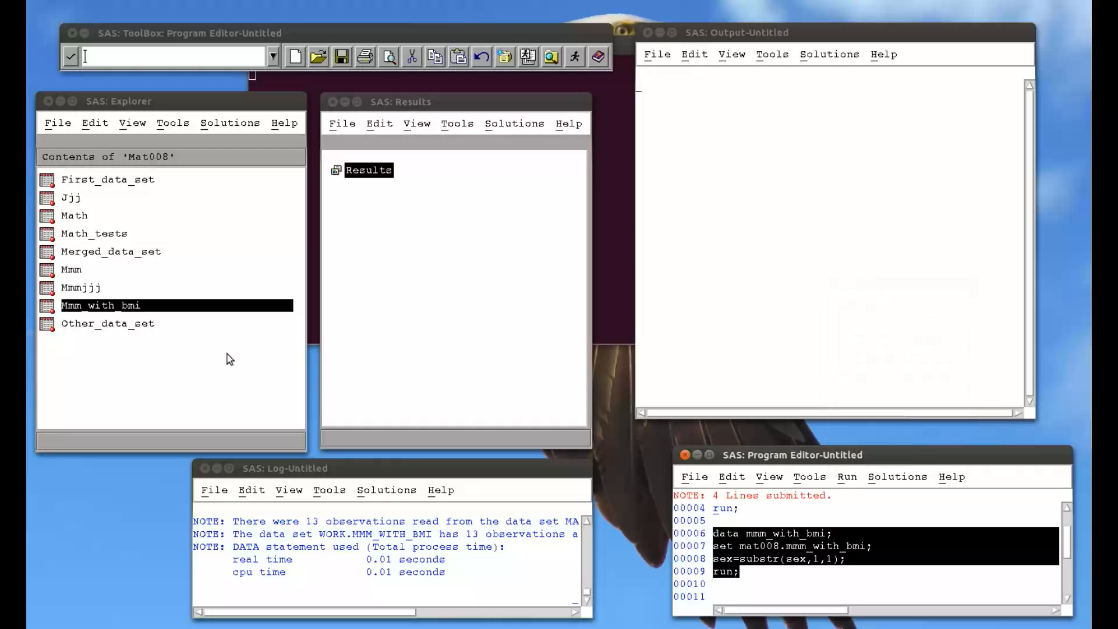
click(294, 56)
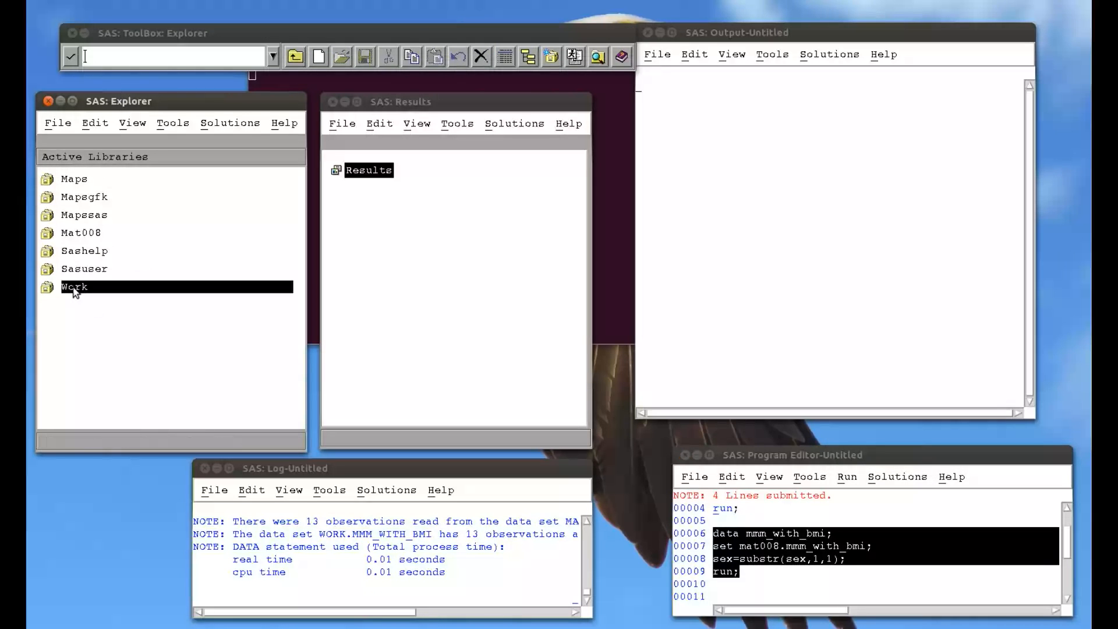
double_click(75, 287)
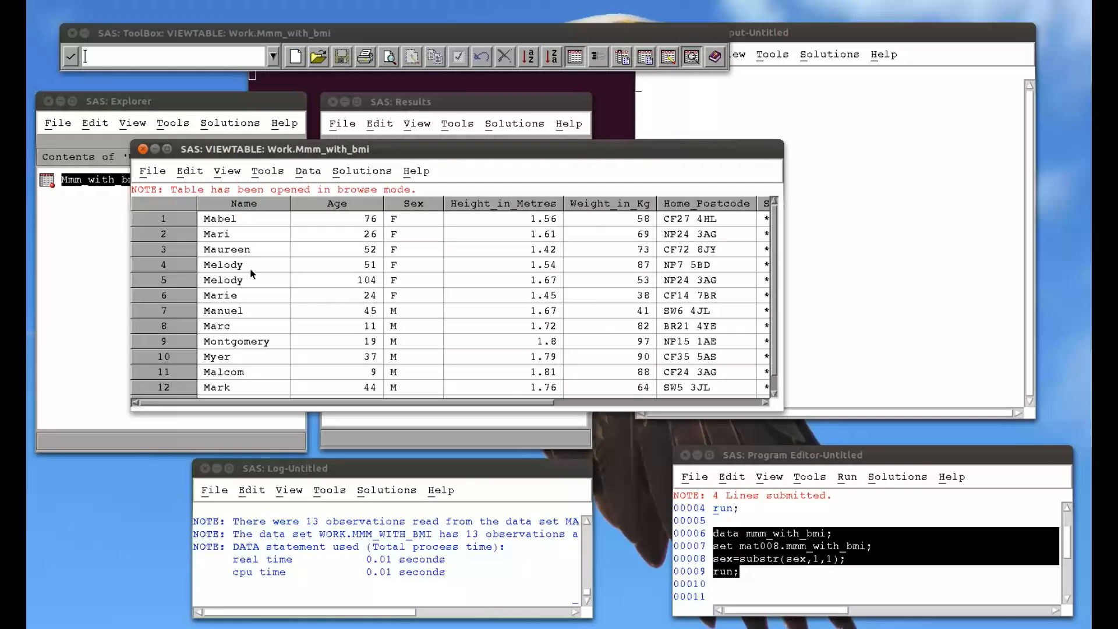
scroll(down, 3)
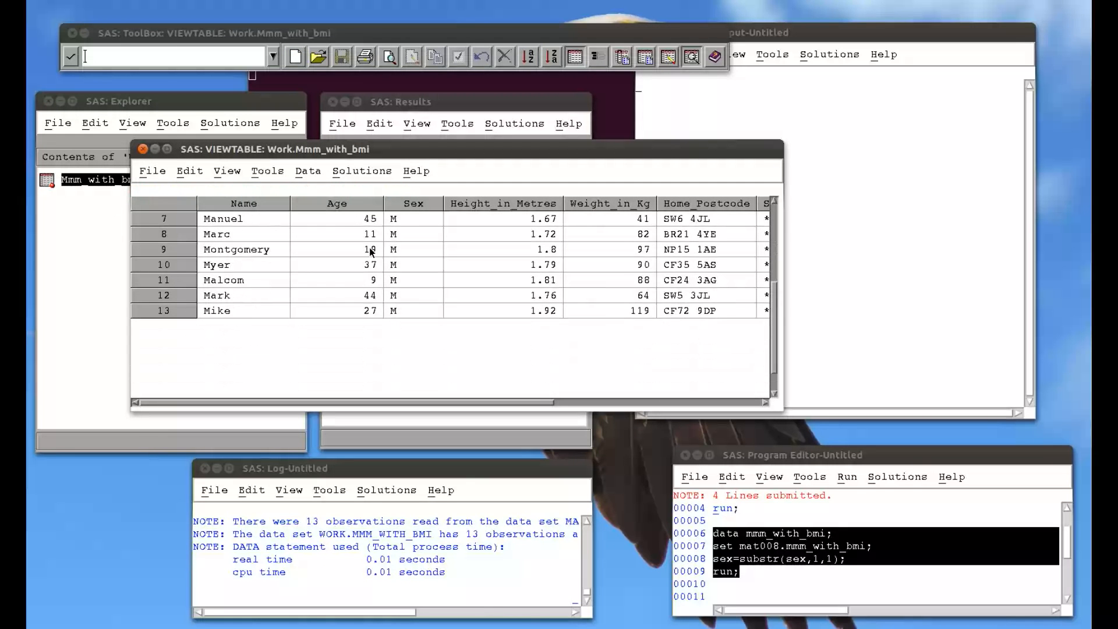
scroll(up, 3)
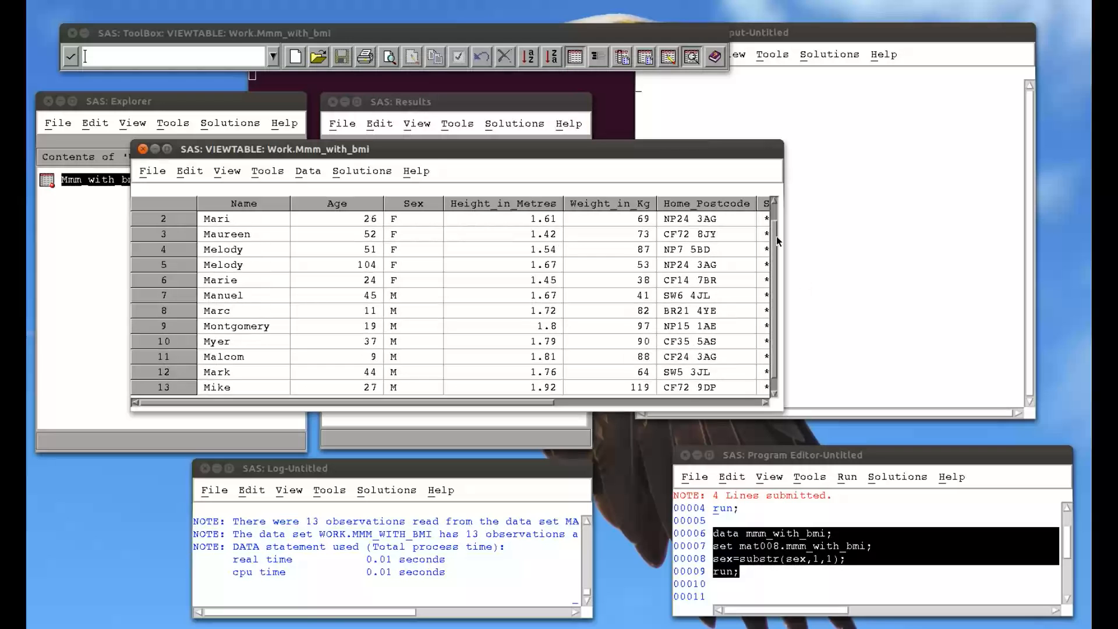
mouse_move(475, 351)
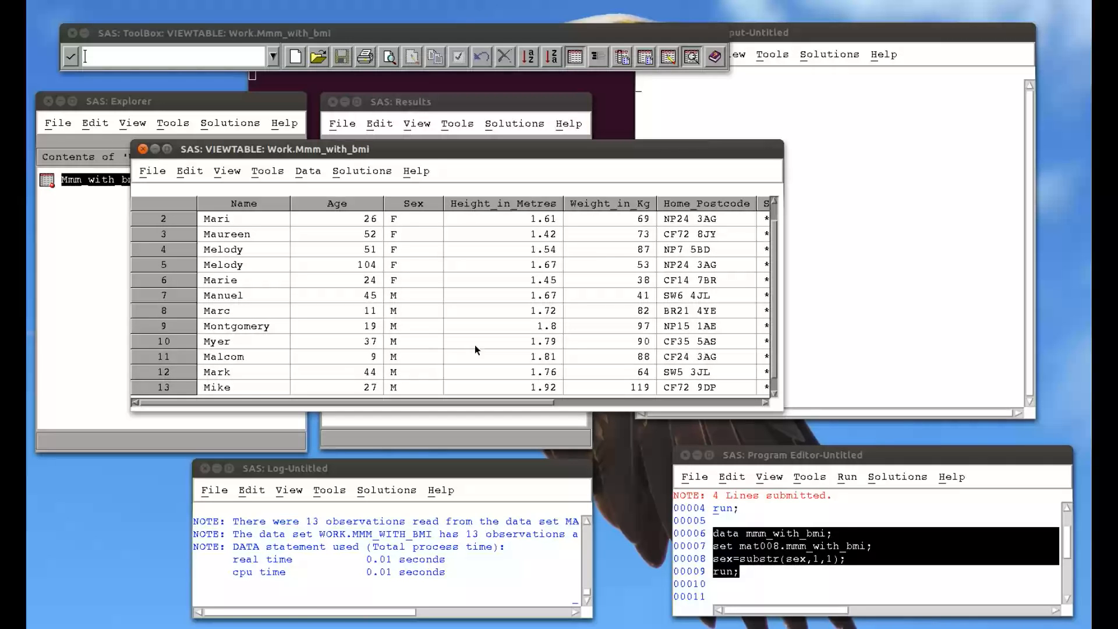
mouse_move(754, 583)
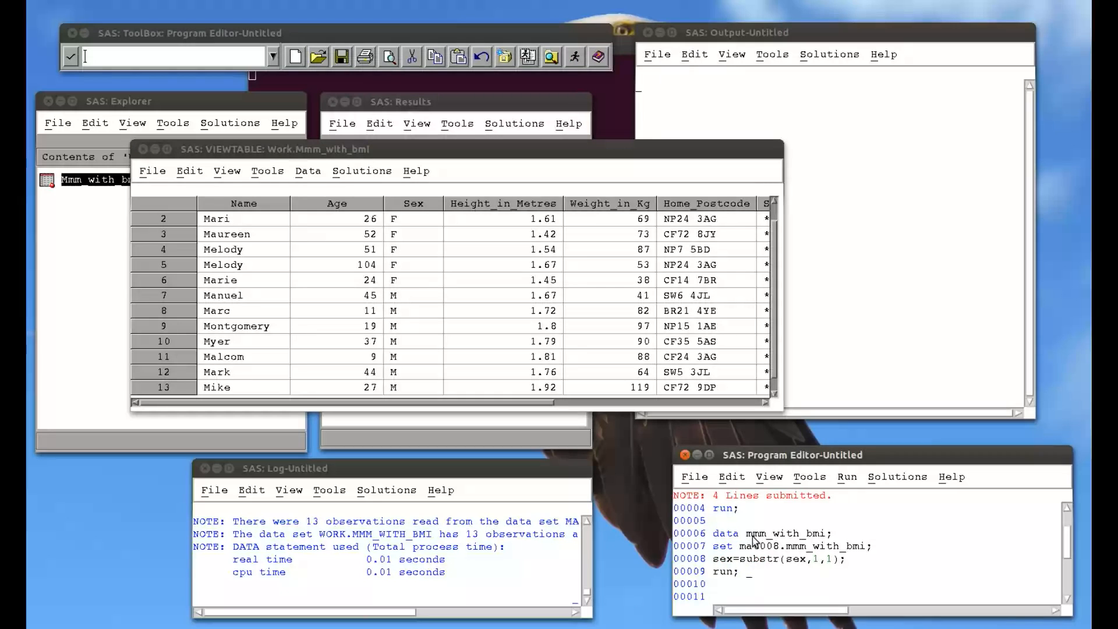
mouse_move(776, 545)
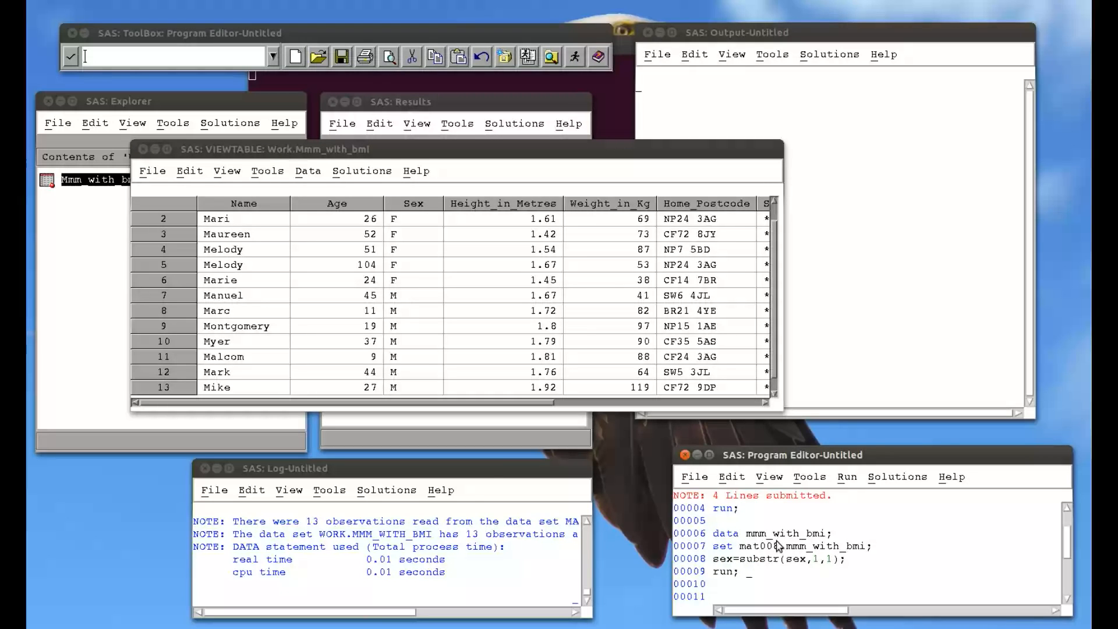
mouse_move(122, 101)
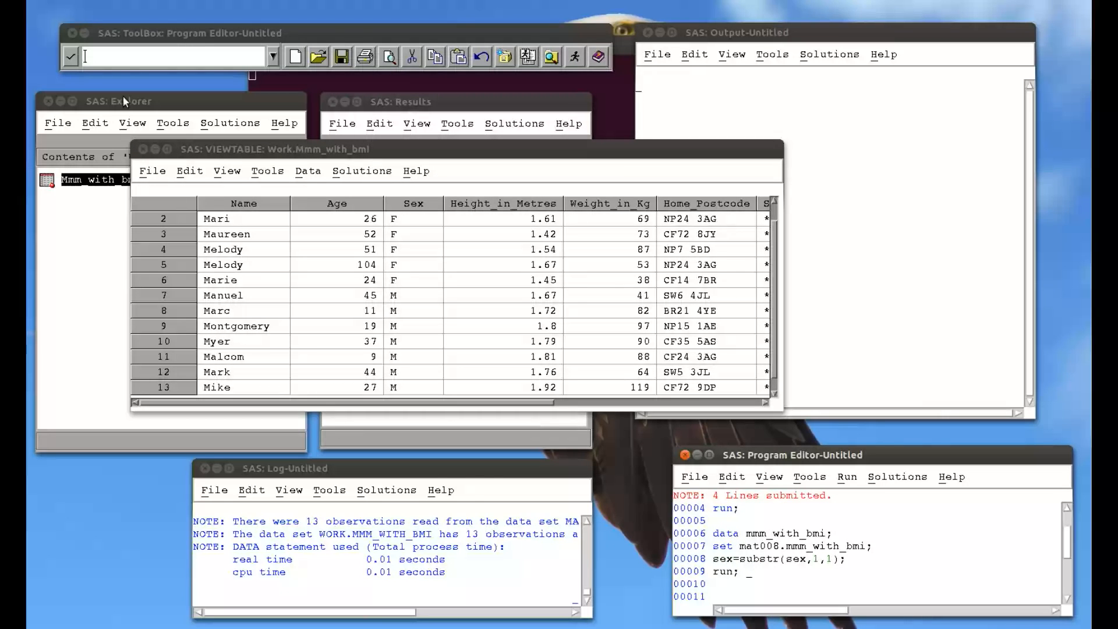